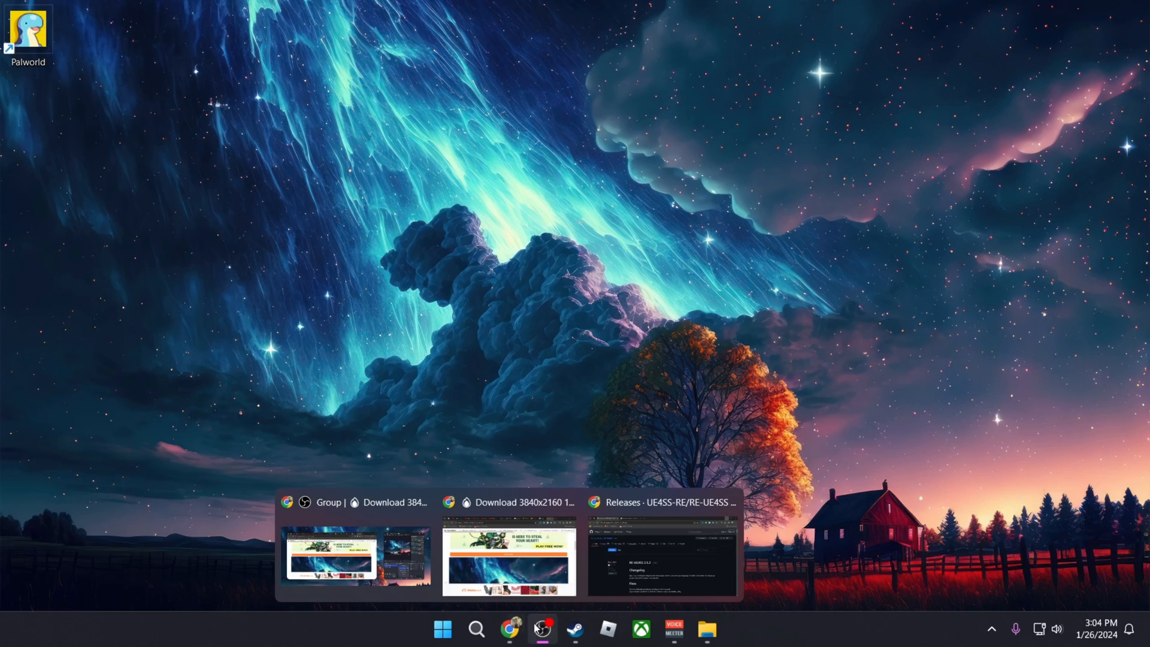
# Download UE4SS_Xinput_v2.5.2.zip from the RE-UE4SS 2.5.2 release Assets on GitHub.
pyautogui.click(664, 546)
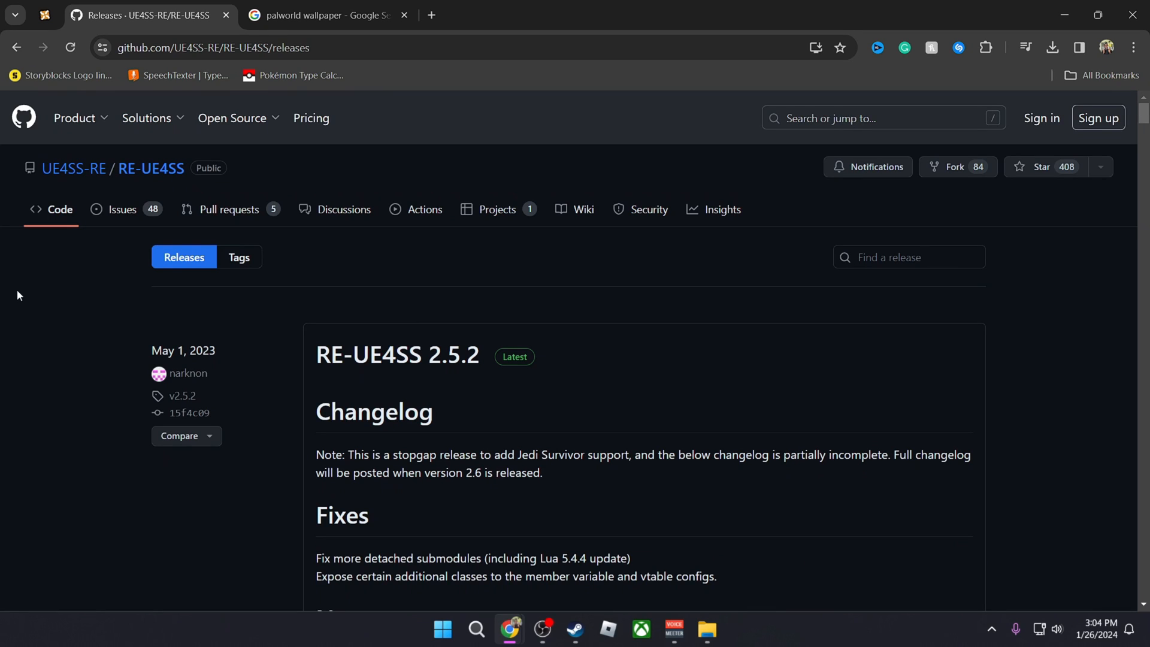
pyautogui.moveTo(73, 167)
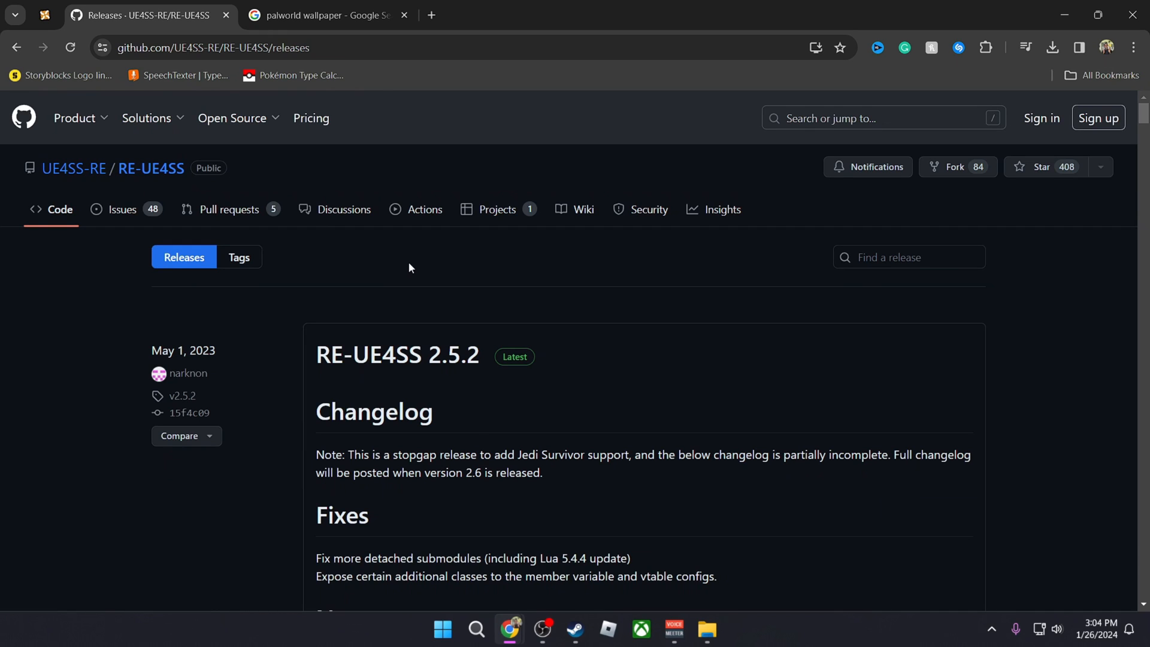
pyautogui.scroll(-3)
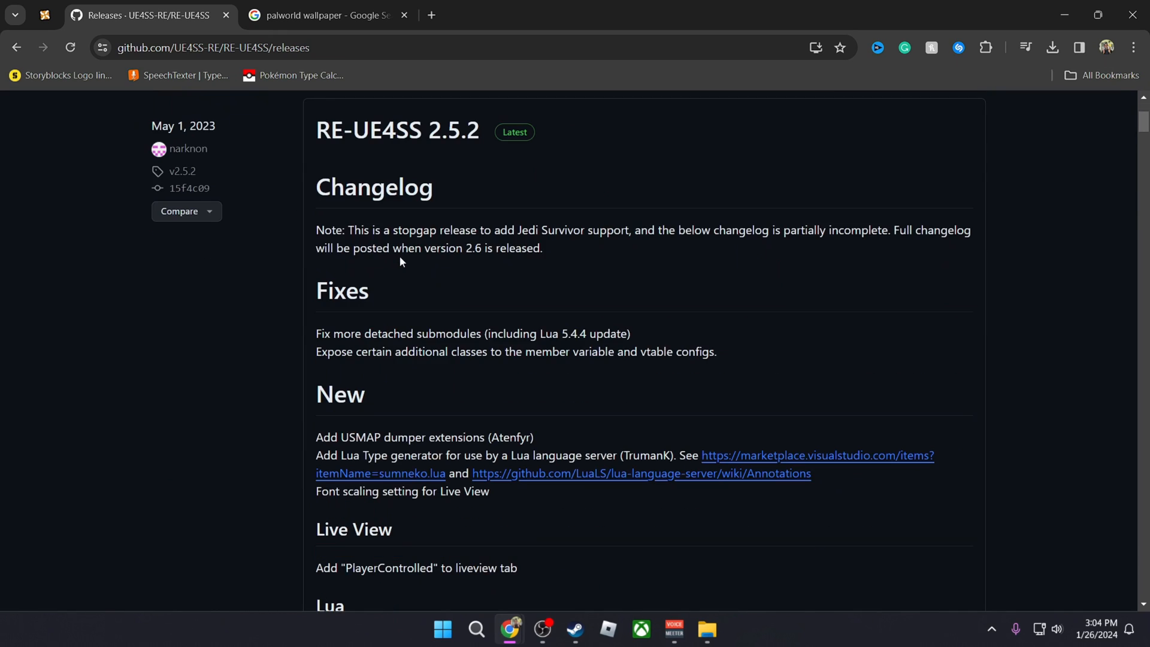
pyautogui.scroll(-3)
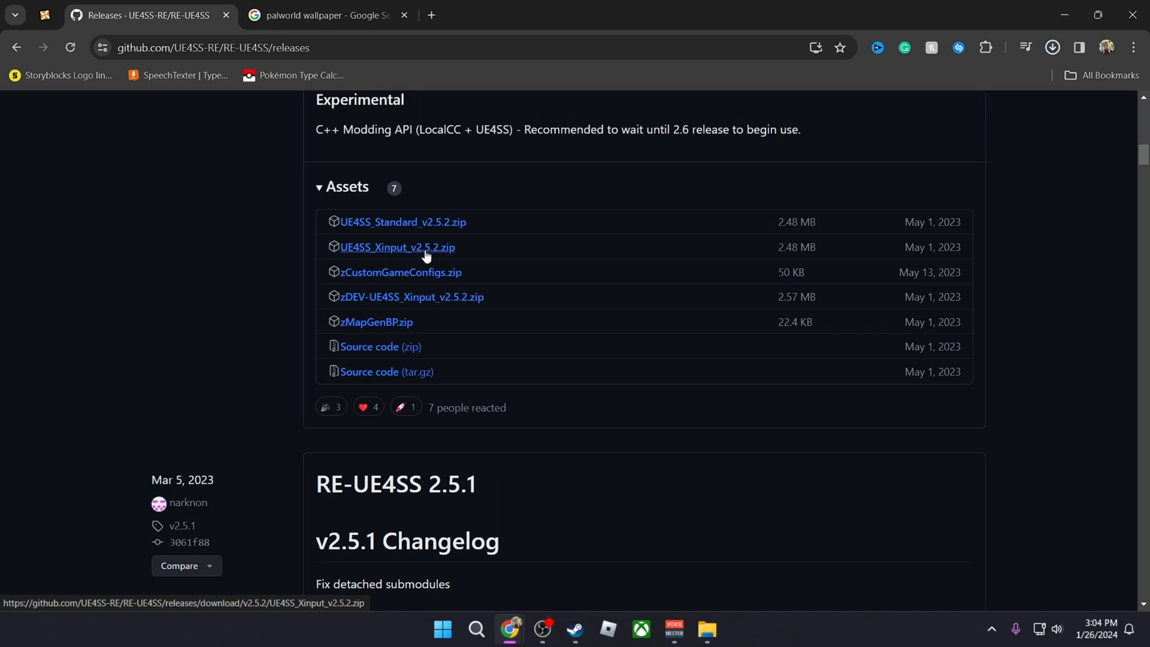
pyautogui.click(1052, 46)
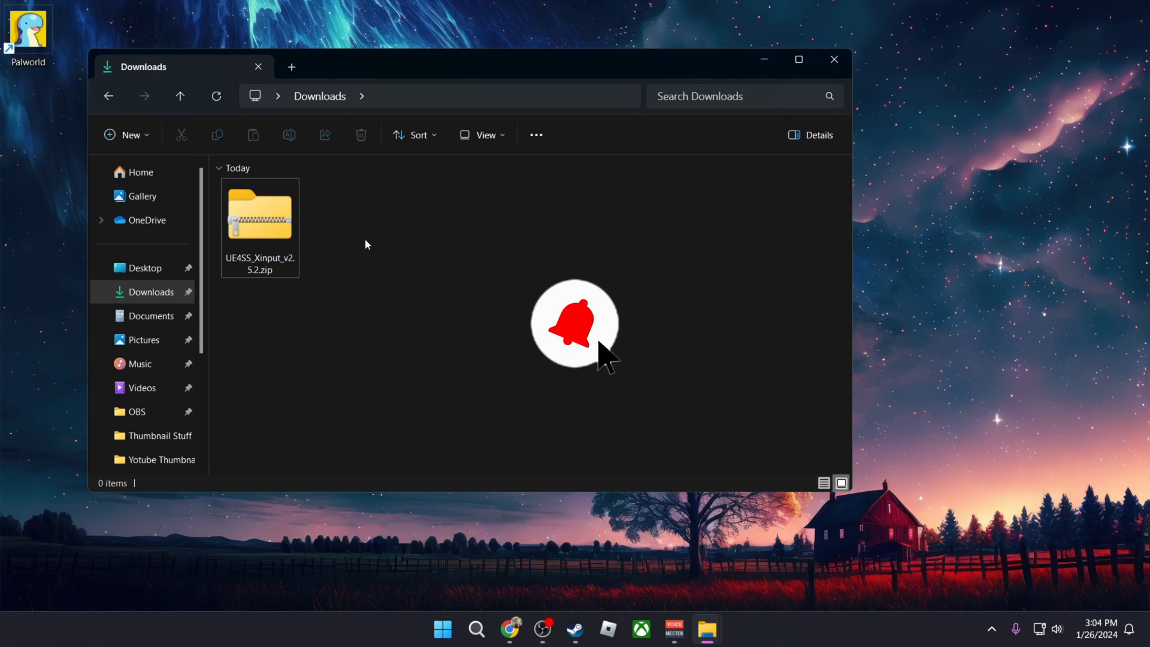
# Extract the zip with 7-Zip into UE4SS_Xinput_v2.5.2 and view its contents.
pyautogui.rightClick(260, 217)
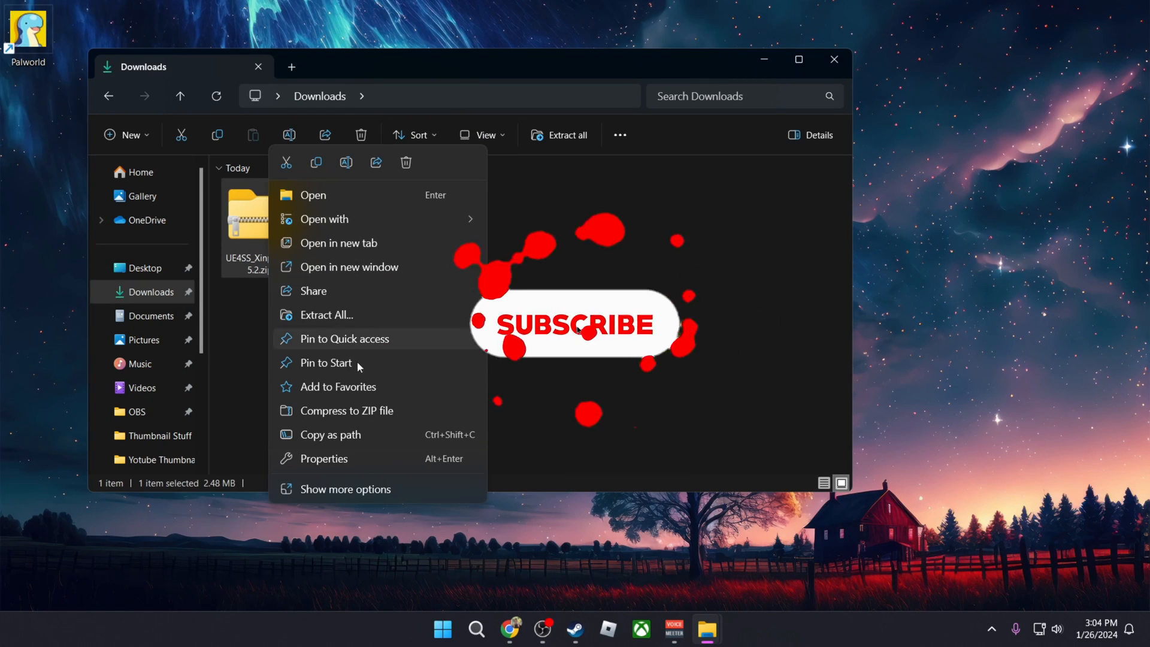
pyautogui.click(344, 488)
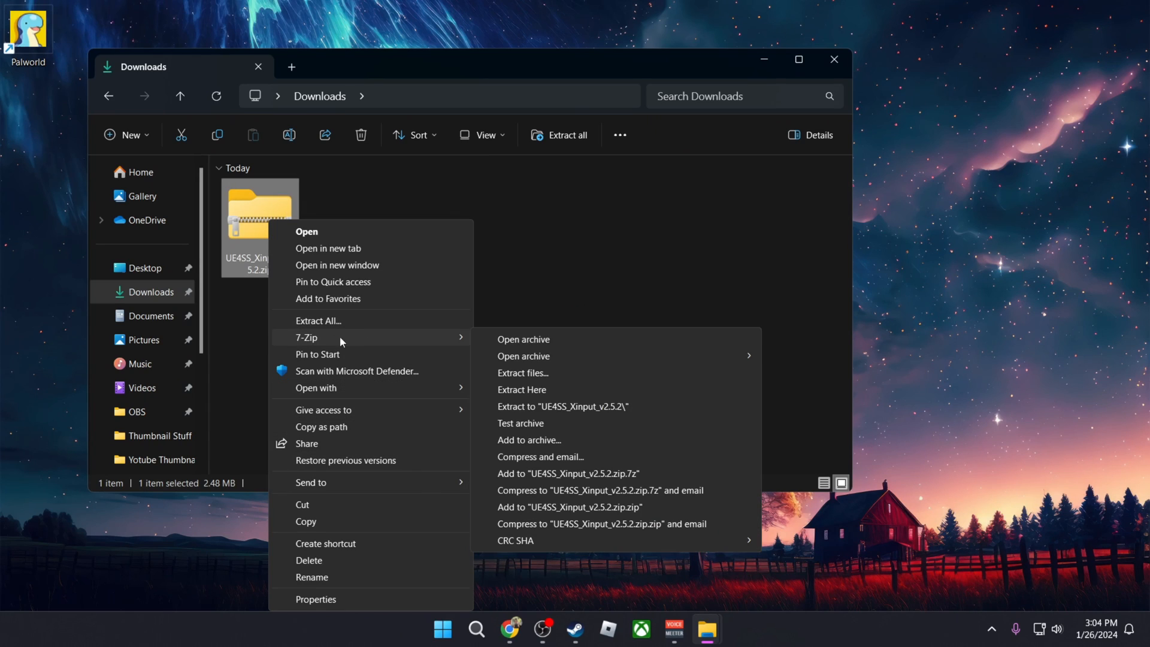
pyautogui.moveTo(578, 406)
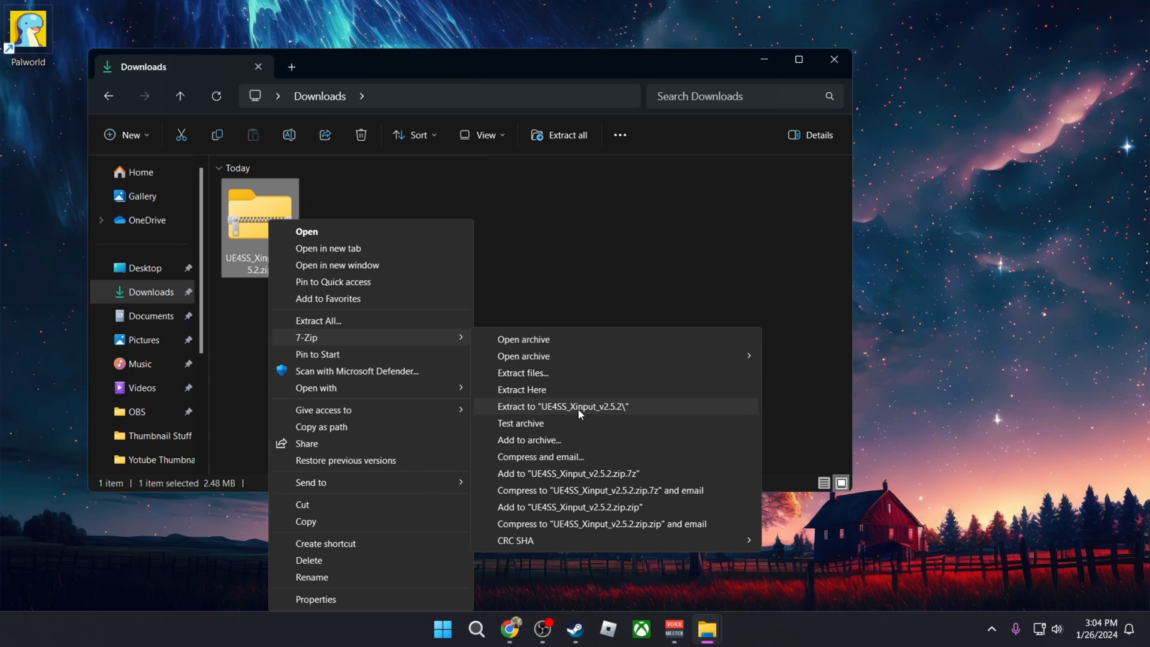
pyautogui.click(561, 406)
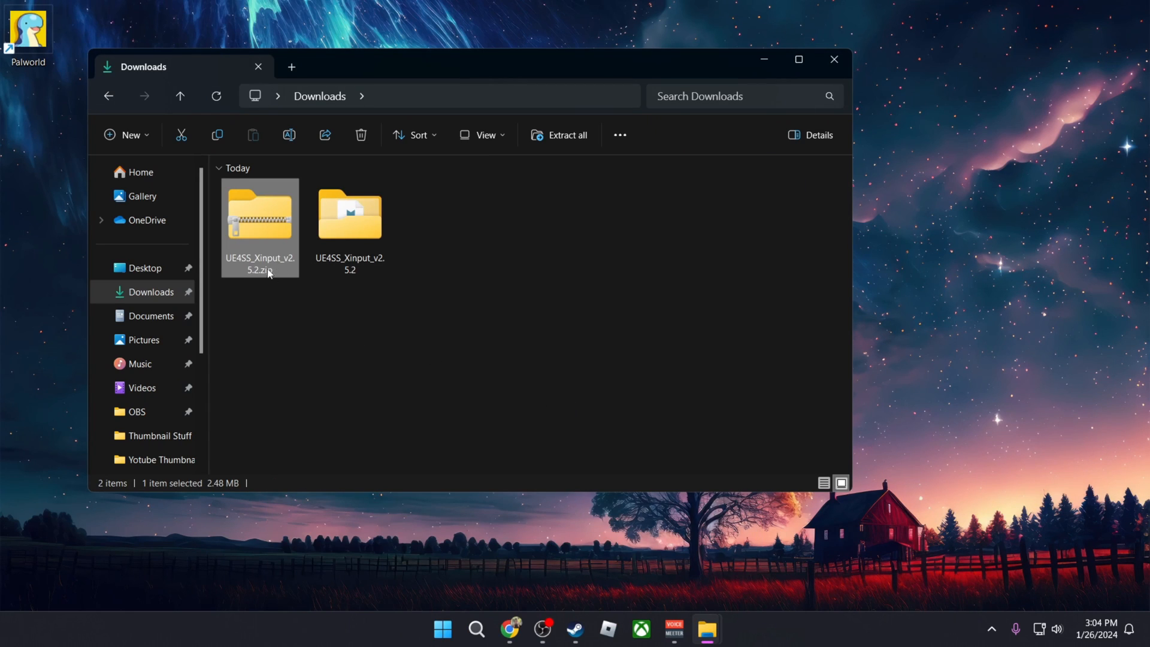
pyautogui.doubleClick(350, 213)
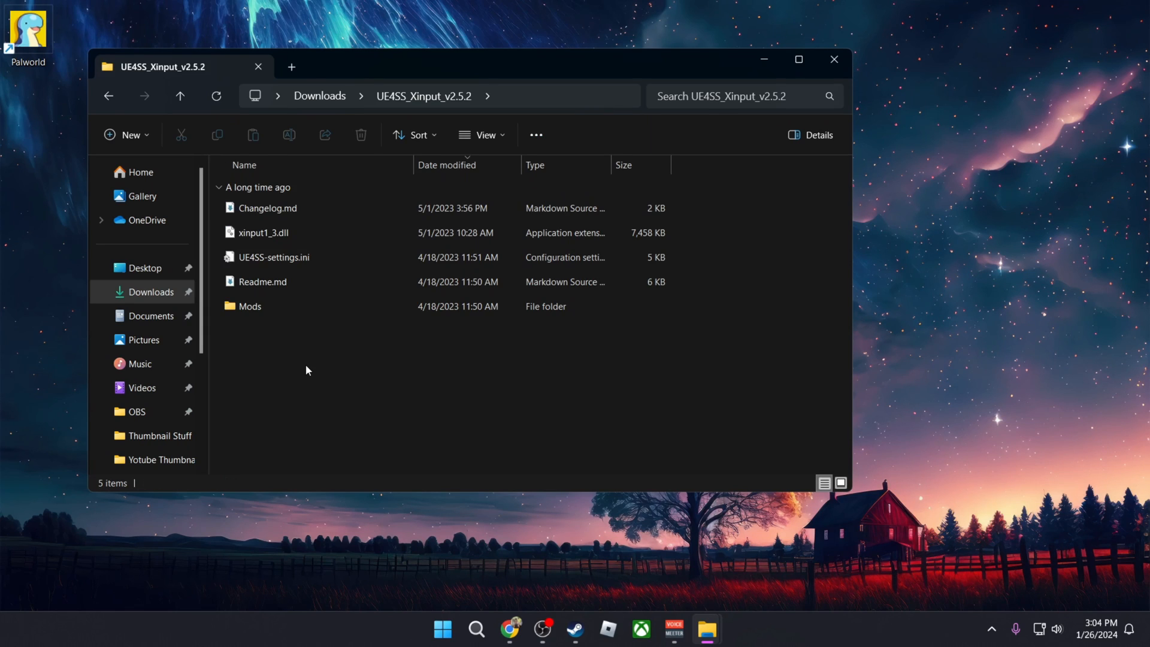
pyautogui.moveTo(743, 622)
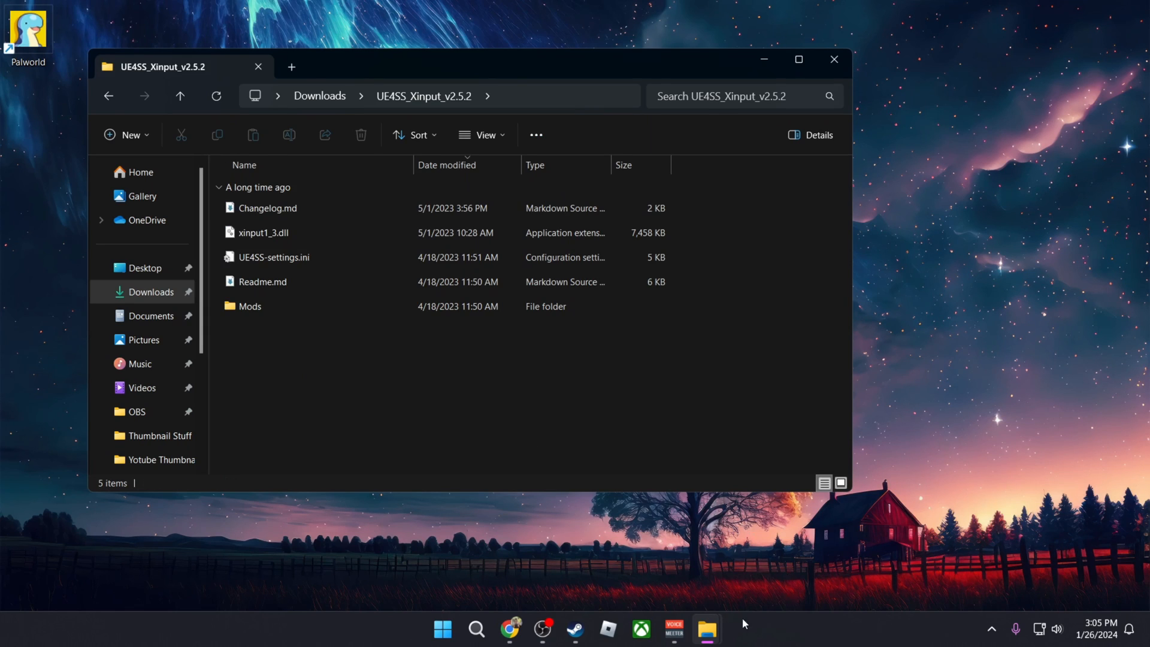
# Browse Palworld's local files from Steam and snap the folder beside the UE4SS folder.
pyautogui.click(573, 629)
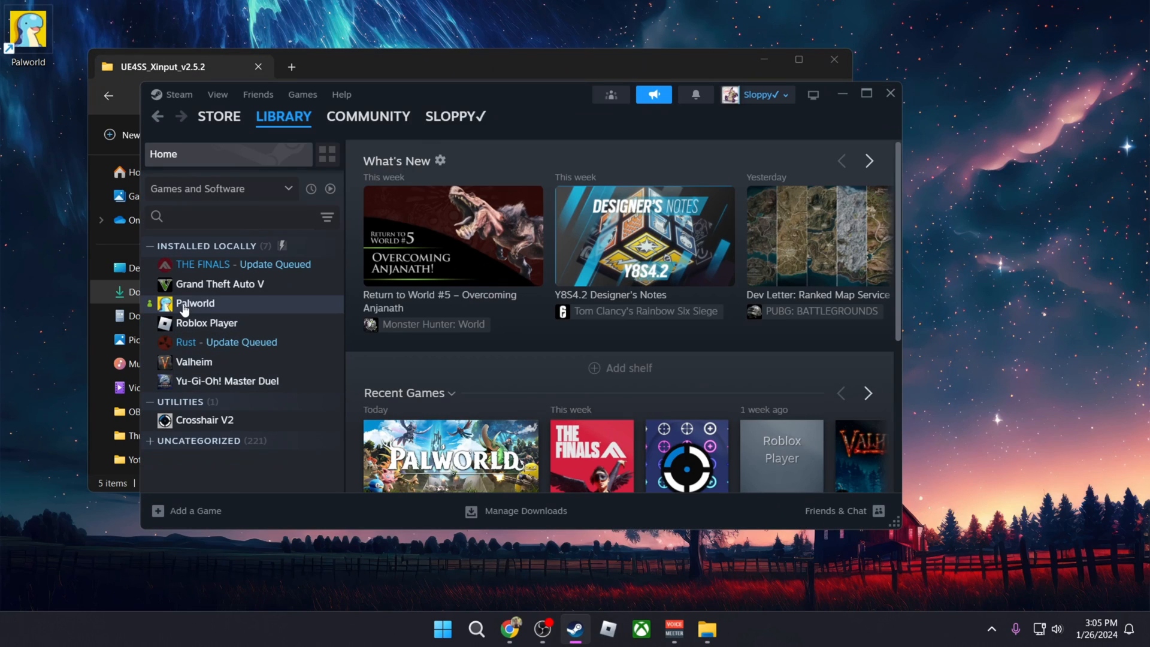
pyautogui.rightClick(194, 303)
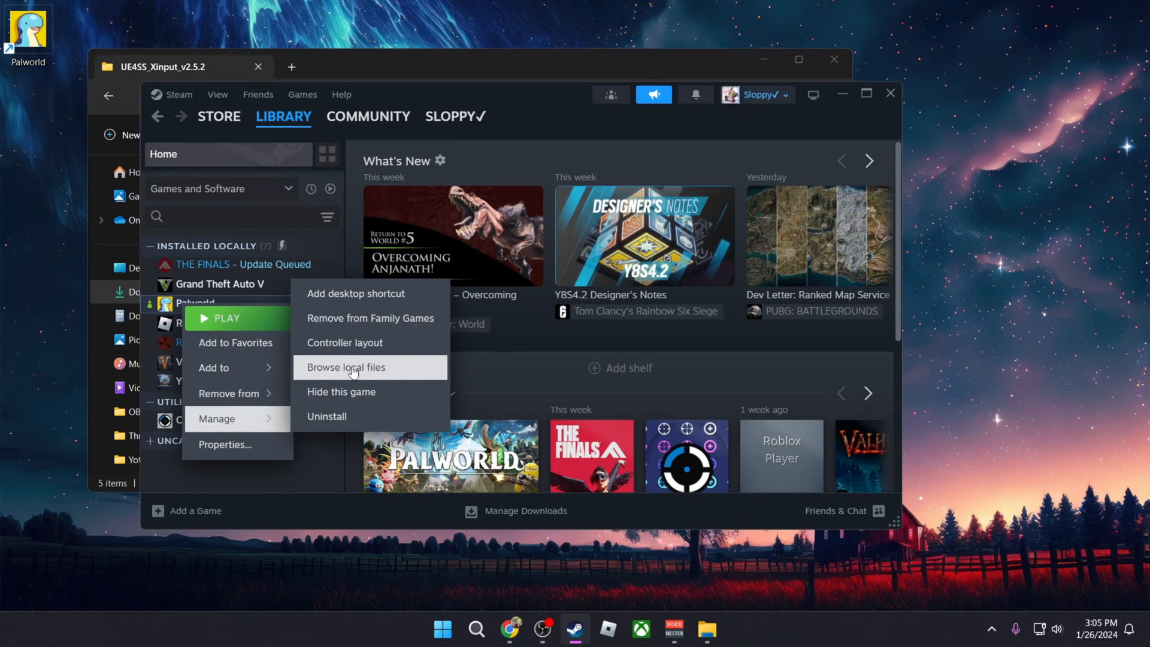
pyautogui.click(345, 368)
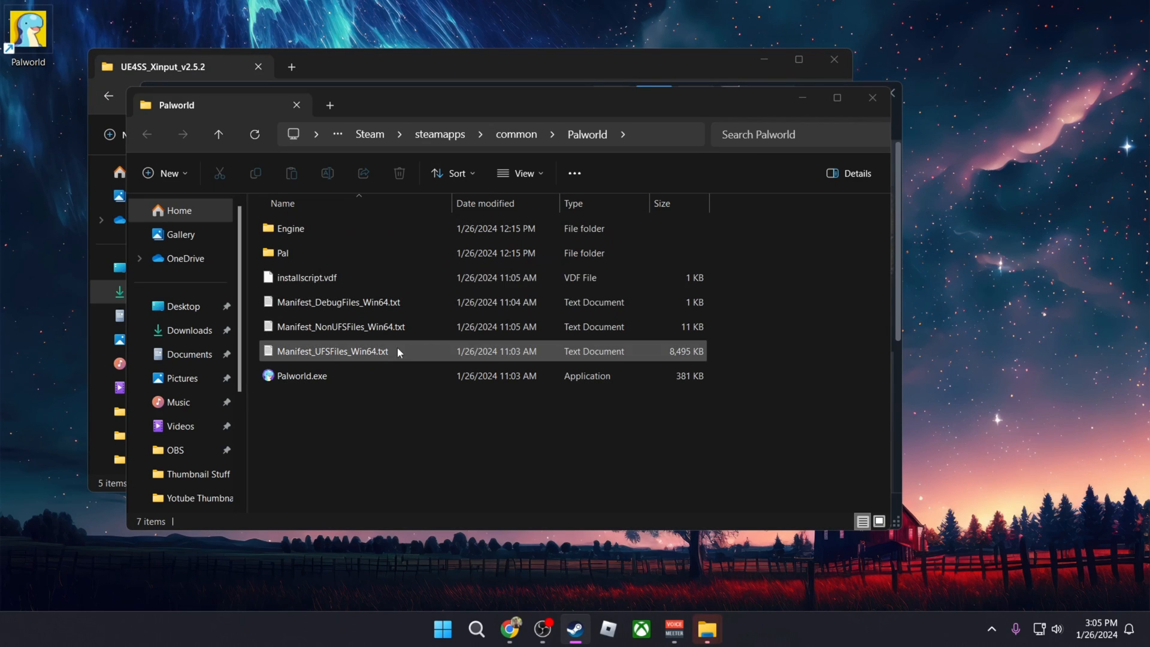
pyautogui.click(301, 375)
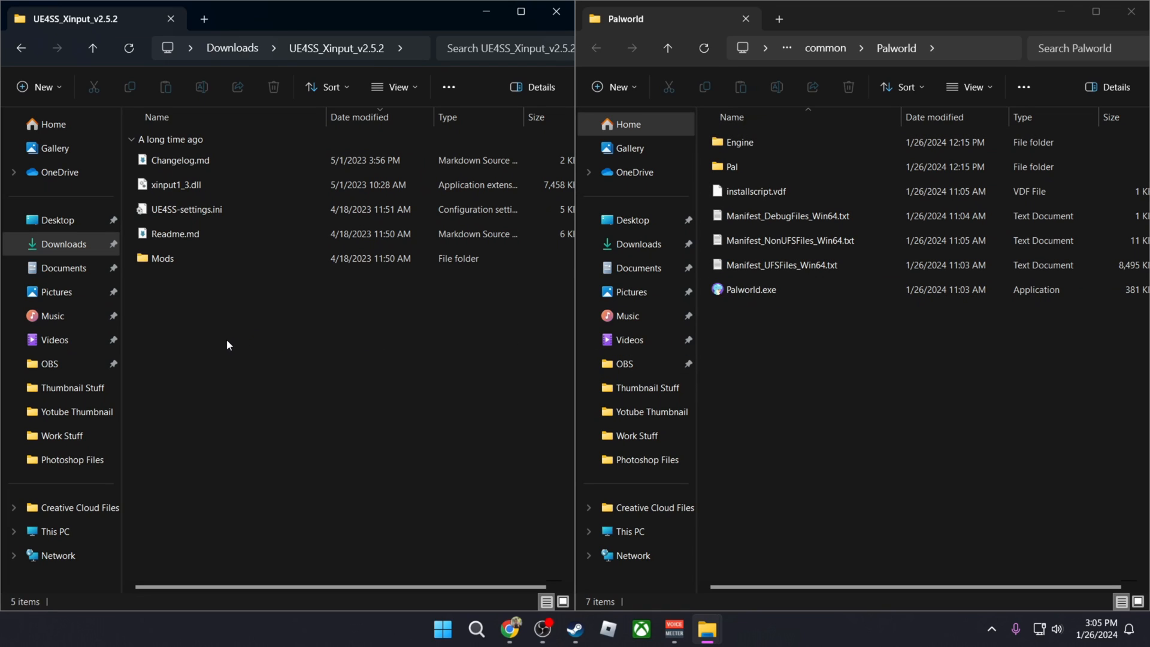
# Move the extracted UE4SS files and Mods folder into Palworld's Pal\Binaries\Win64 folder.
pyautogui.click(175, 234)
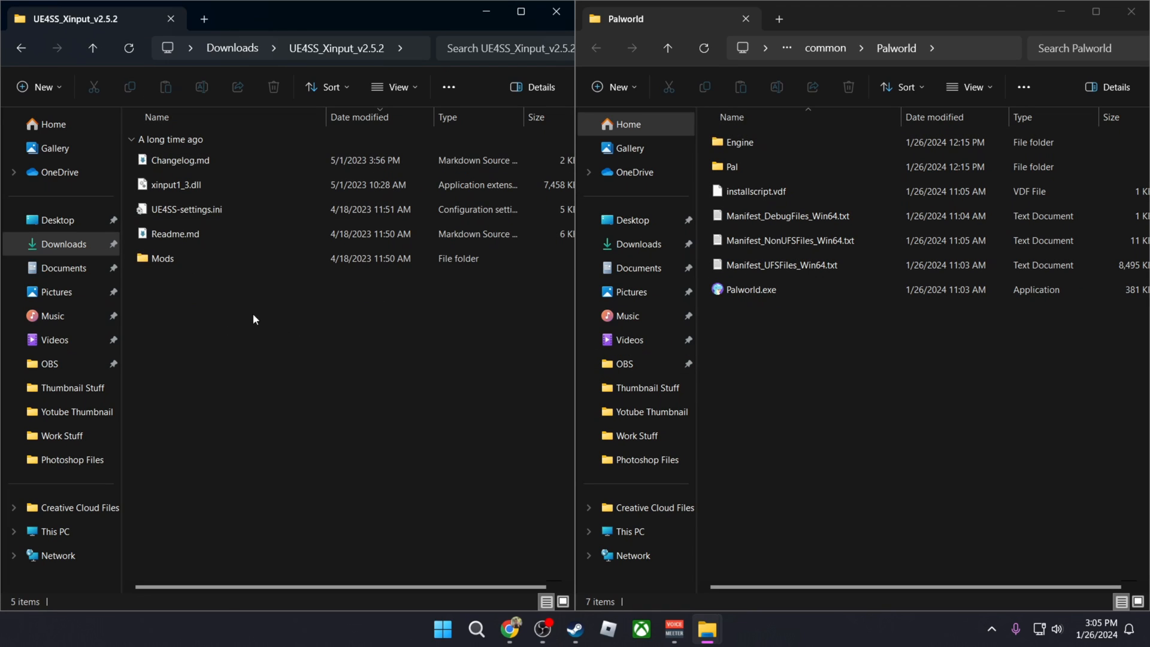
pyautogui.doubleClick(729, 166)
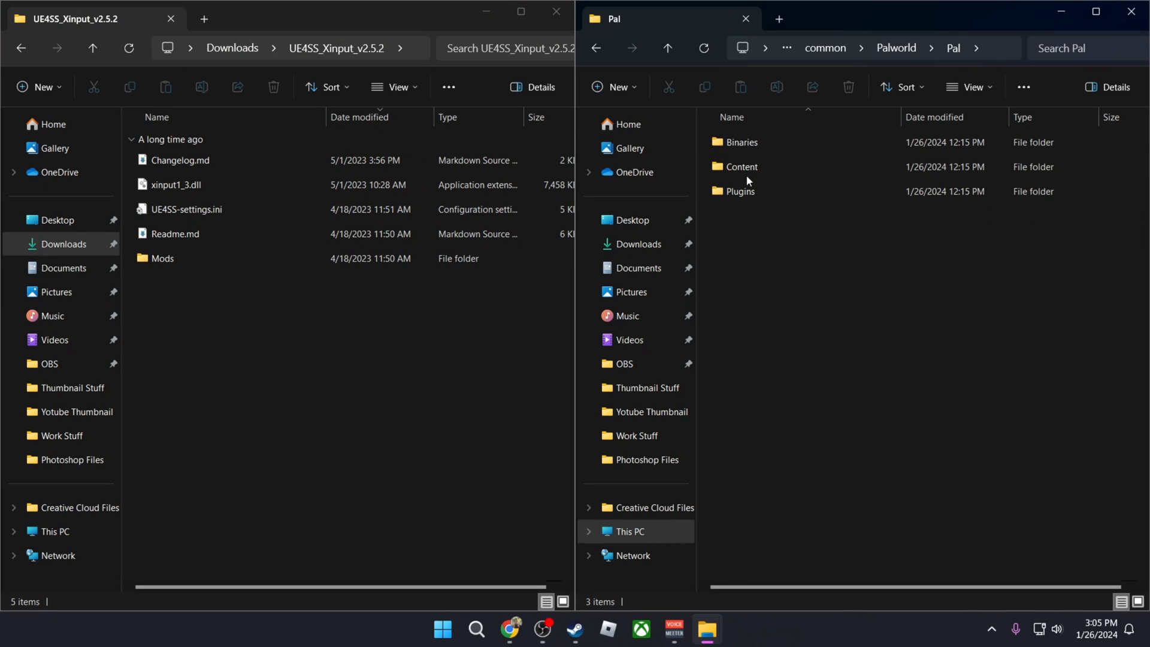
pyautogui.doubleClick(743, 142)
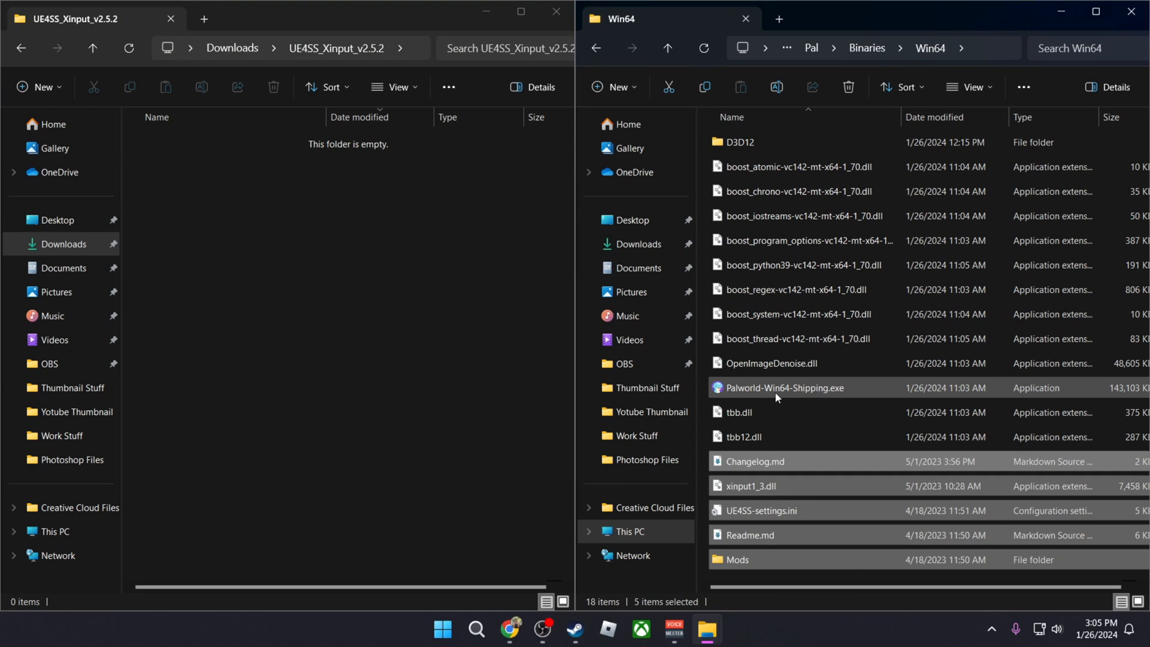
pyautogui.moveTo(762, 289)
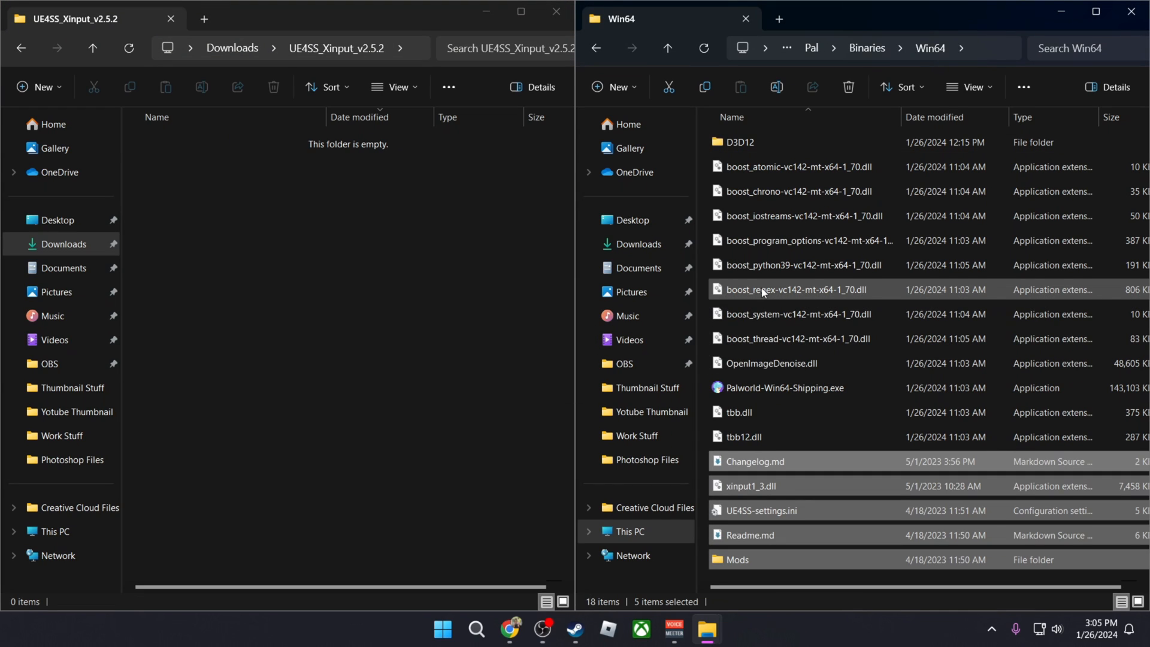
pyautogui.moveTo(752, 559)
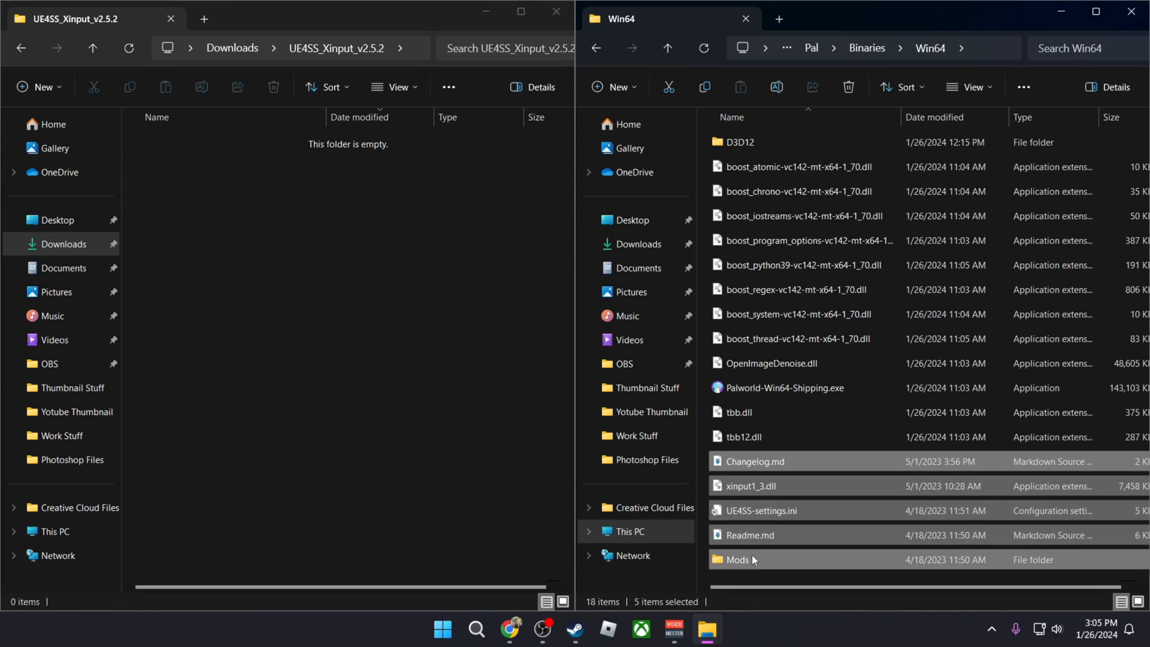
pyautogui.click(736, 559)
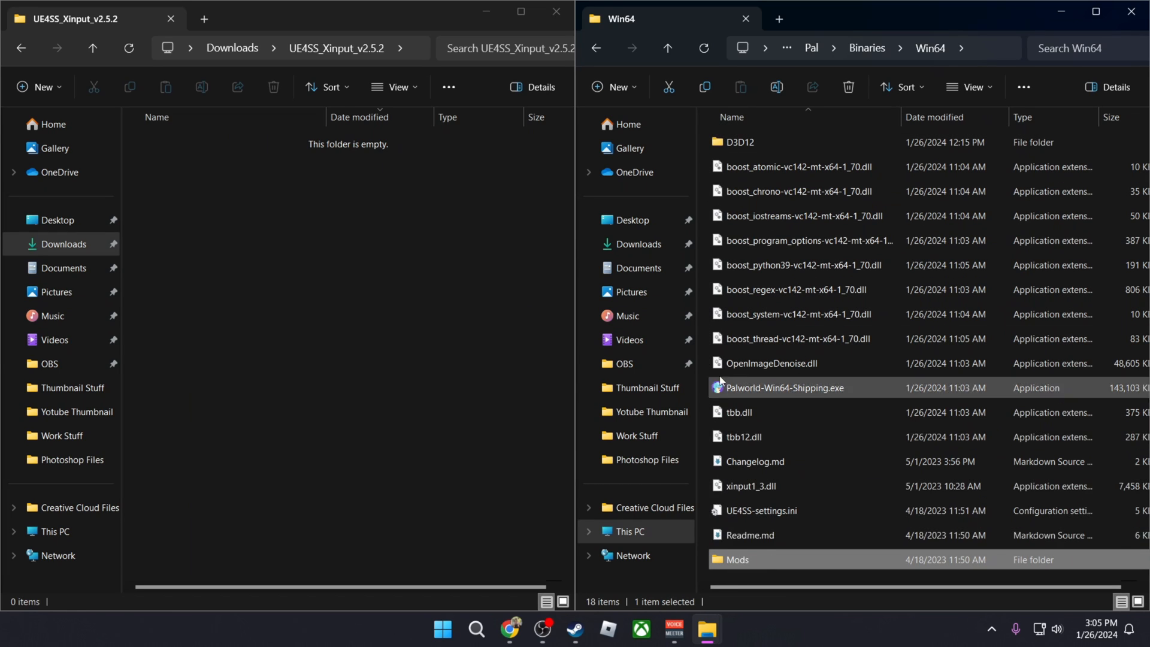
pyautogui.click(595, 48)
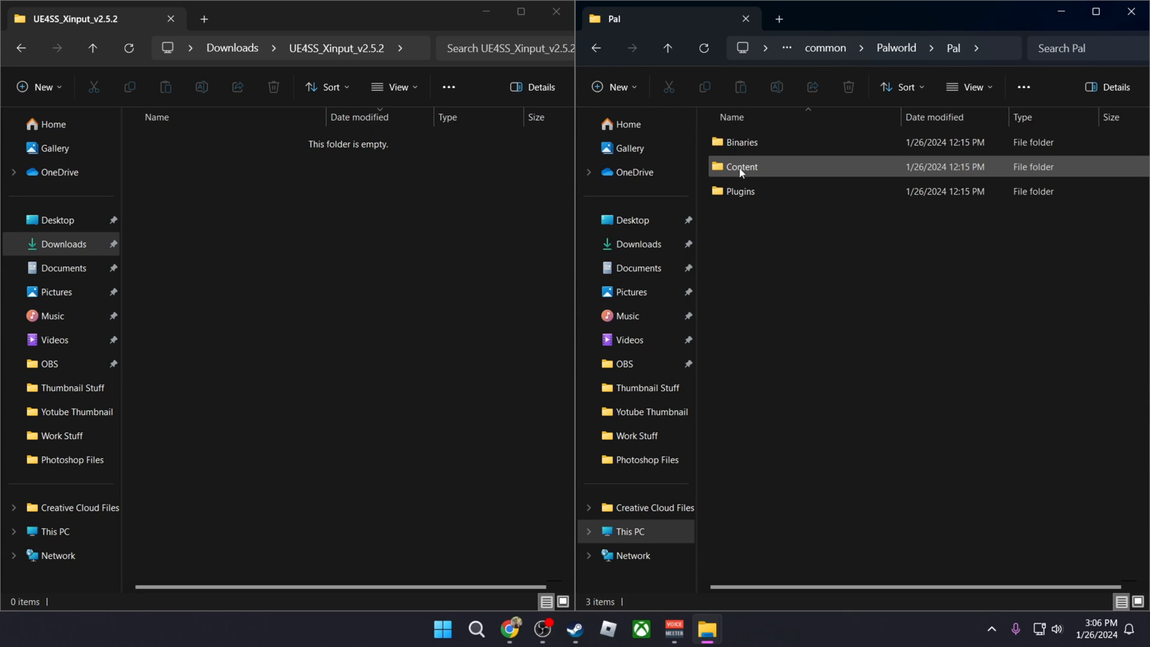
# Create a new folder named mods in Pal\Content\Paks beside Pal-Windows.pak.
pyautogui.click(741, 167)
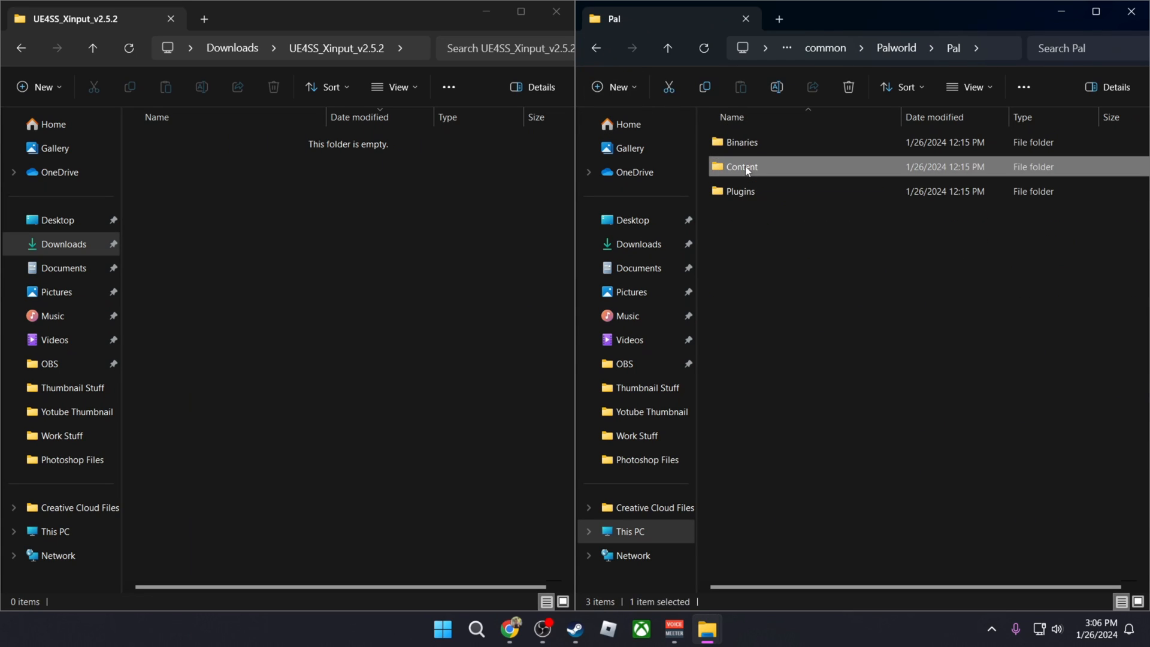
pyautogui.doubleClick(740, 166)
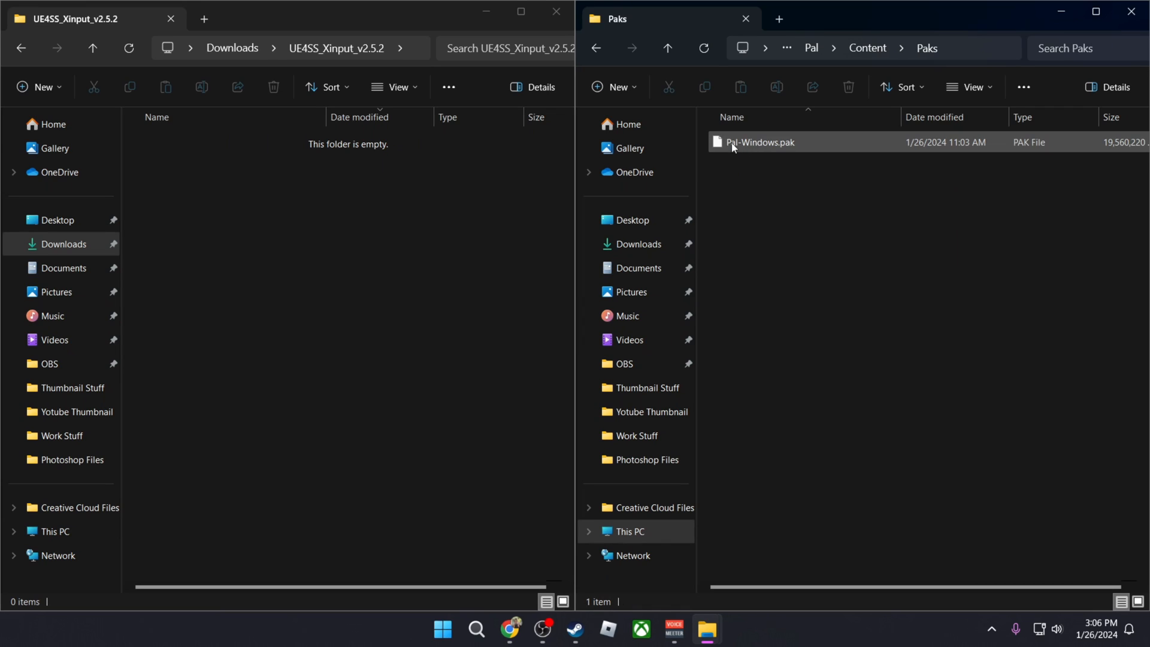
pyautogui.click(613, 86)
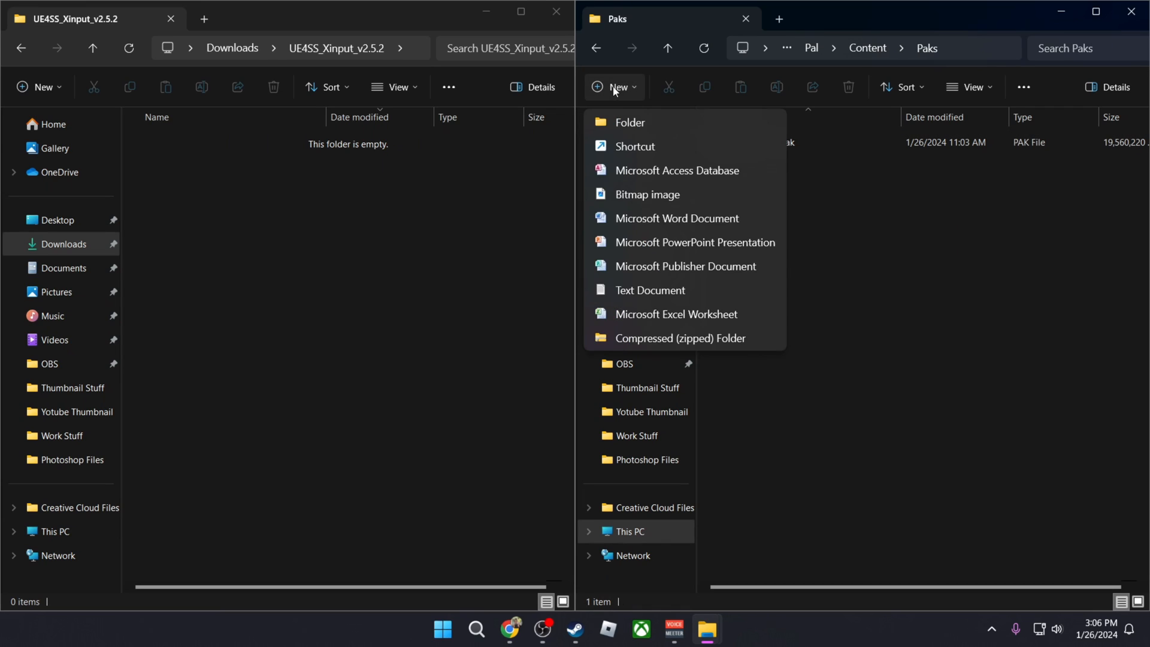
pyautogui.click(629, 122)
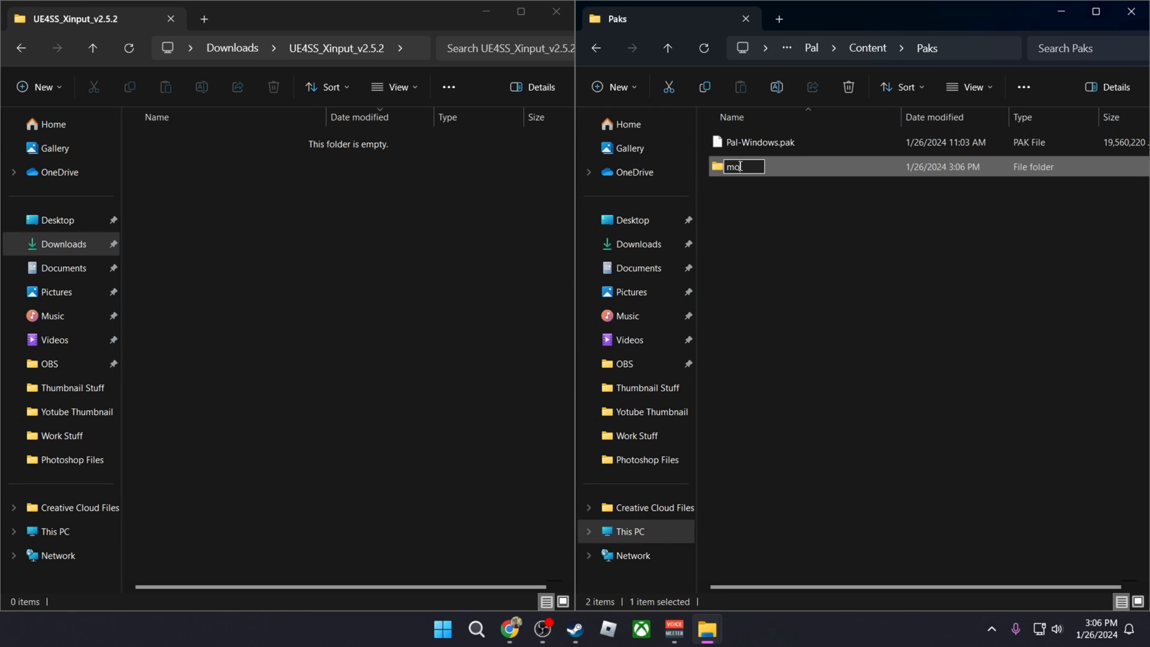
pyautogui.press('Return')
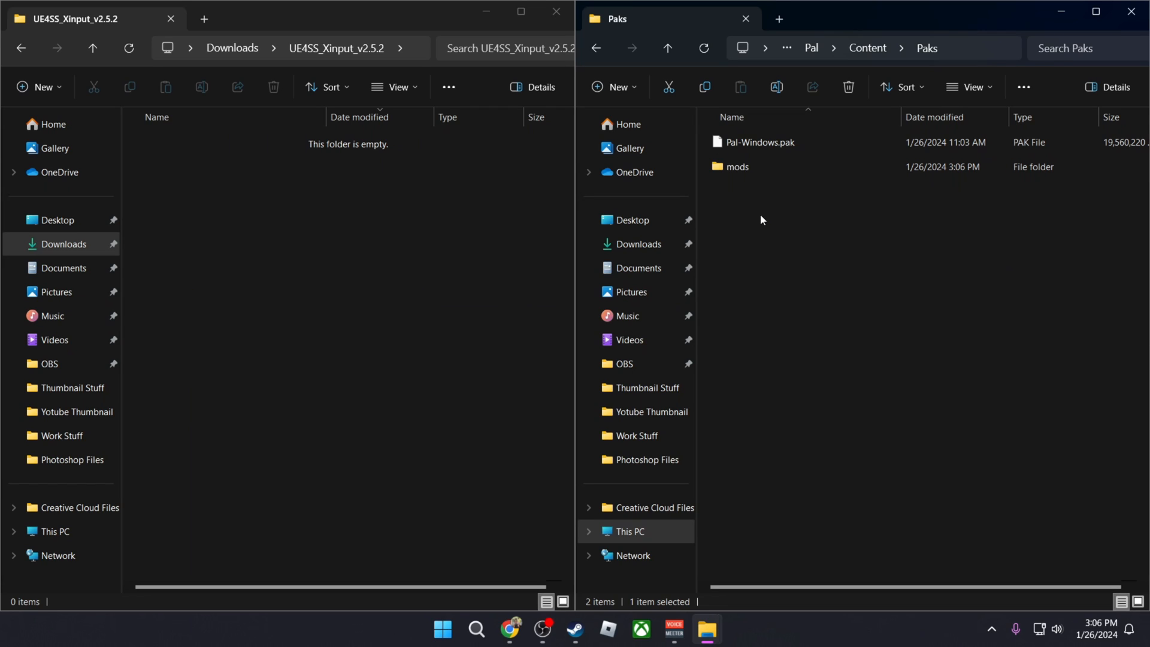
pyautogui.click(759, 141)
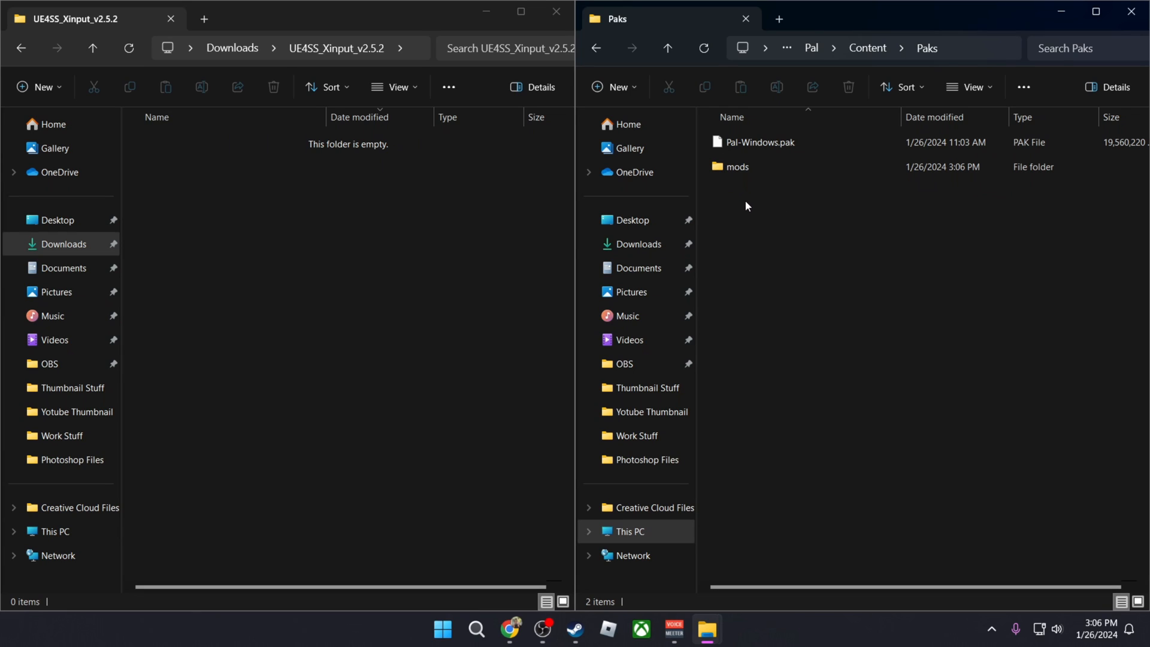
pyautogui.moveTo(755, 232)
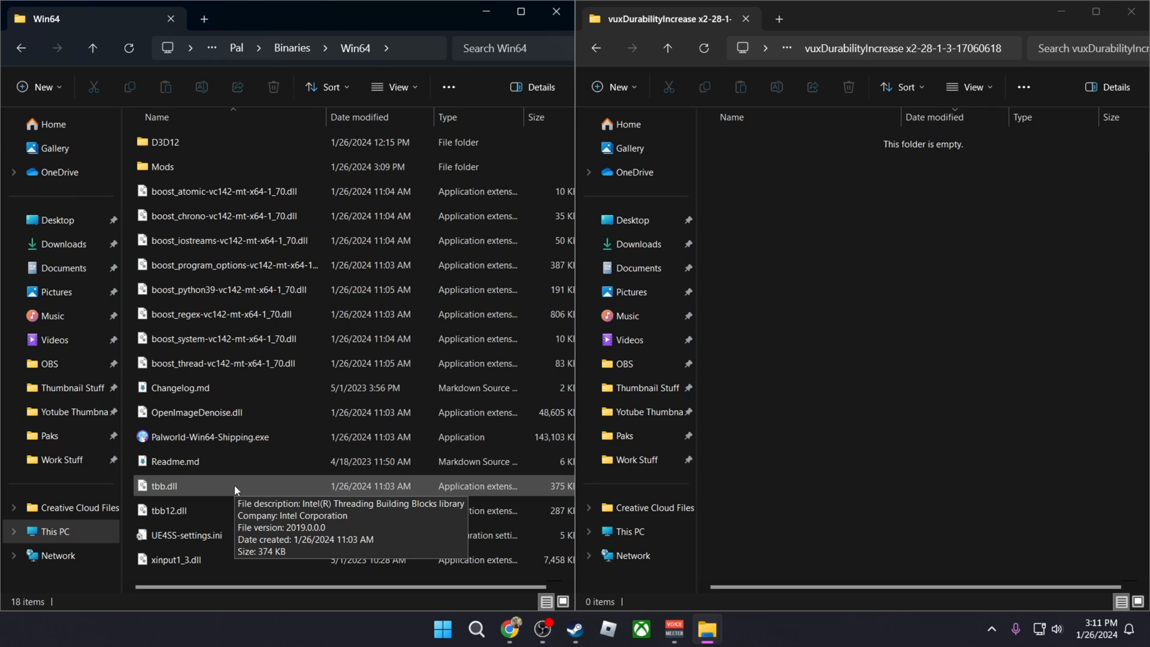
pyautogui.moveTo(187, 535)
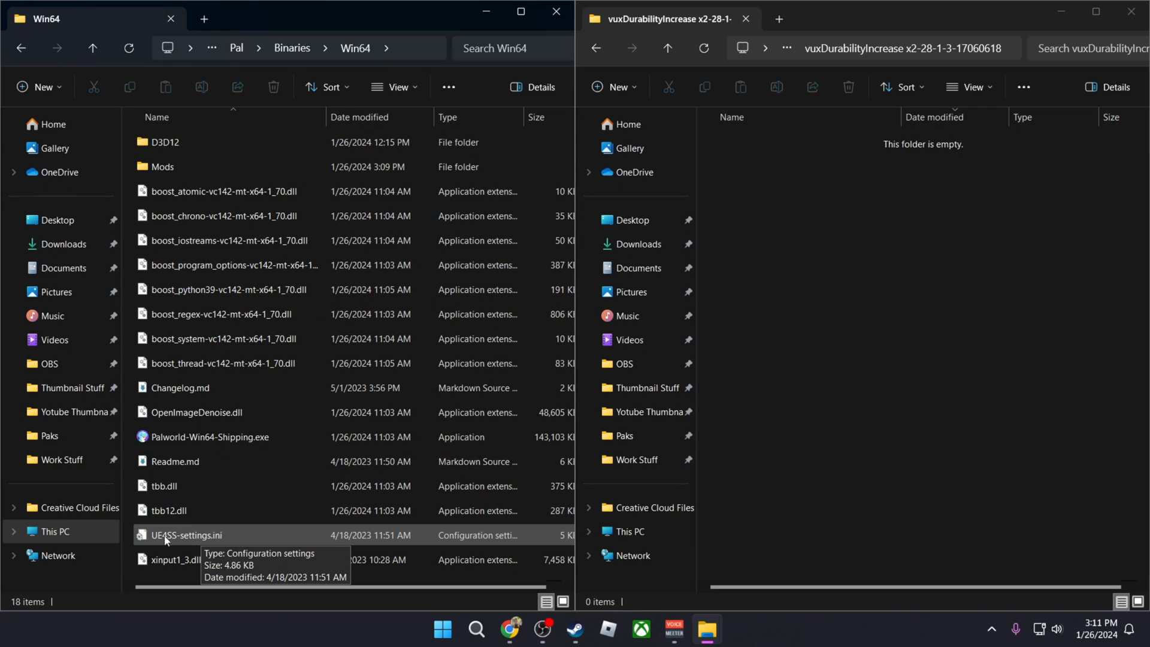
pyautogui.moveTo(176, 542)
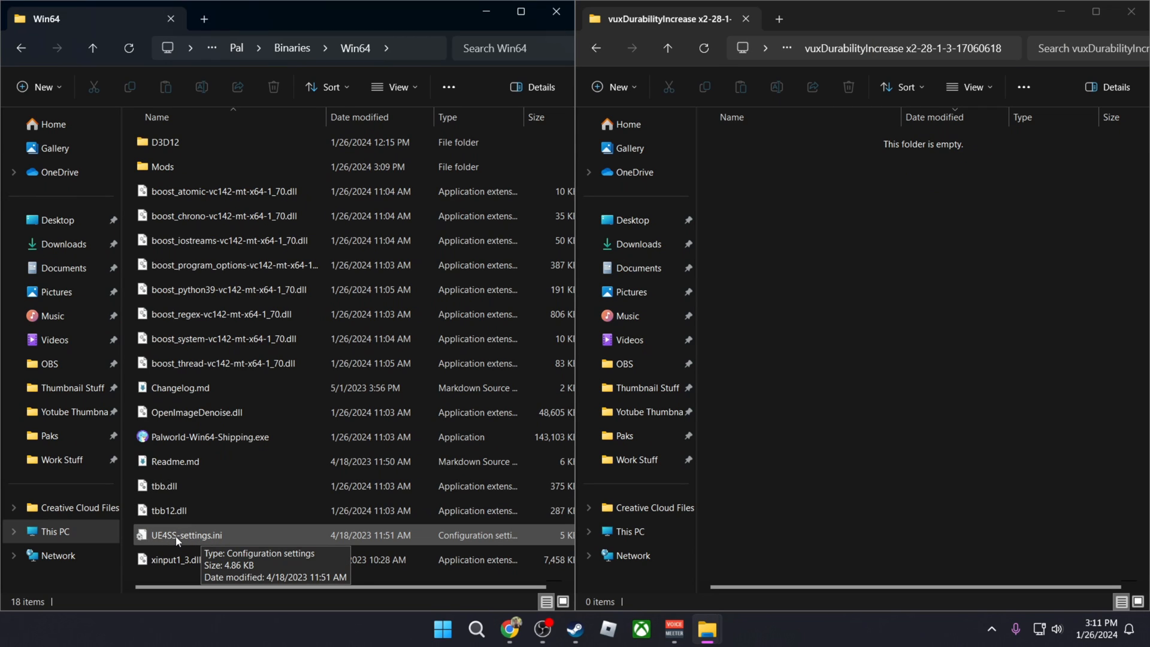
pyautogui.moveTo(223, 542)
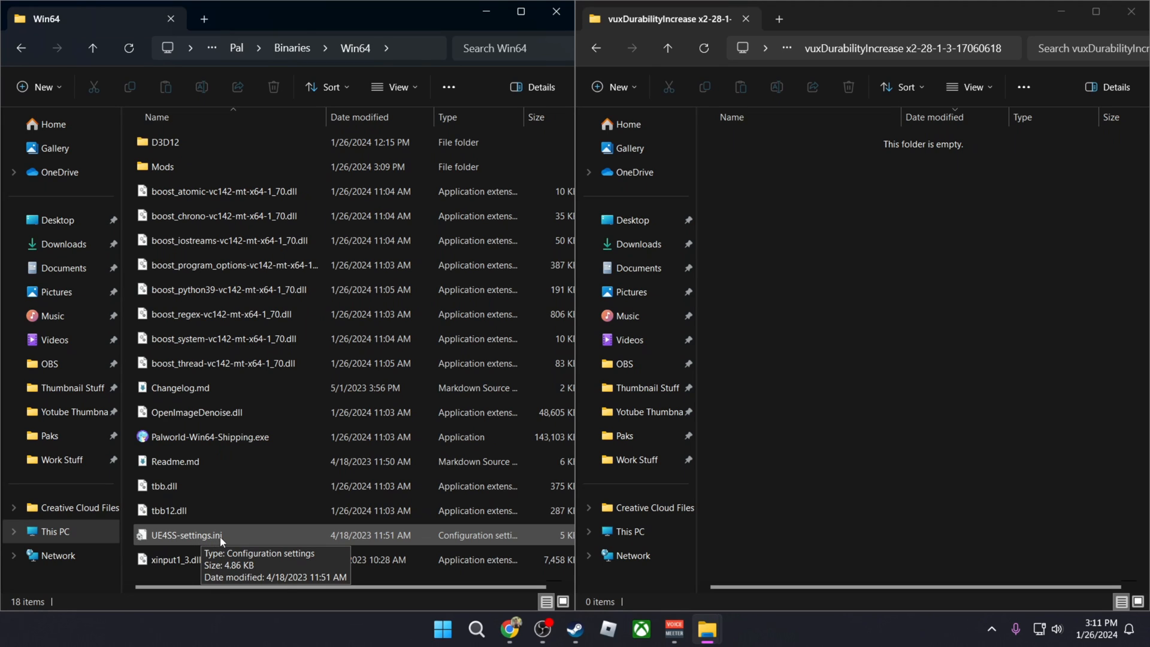
pyautogui.click(187, 534)
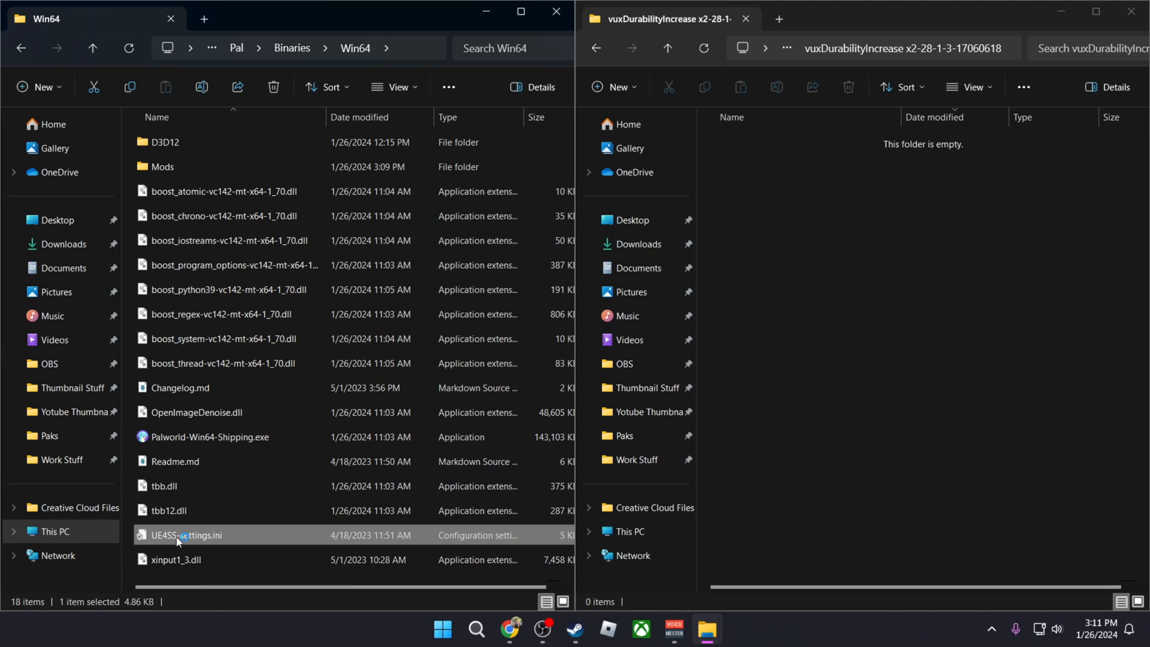
# Change bUseUObjectArrayCache from true to false in UE4SS-settings.ini using Notepad.
pyautogui.doubleClick(191, 535)
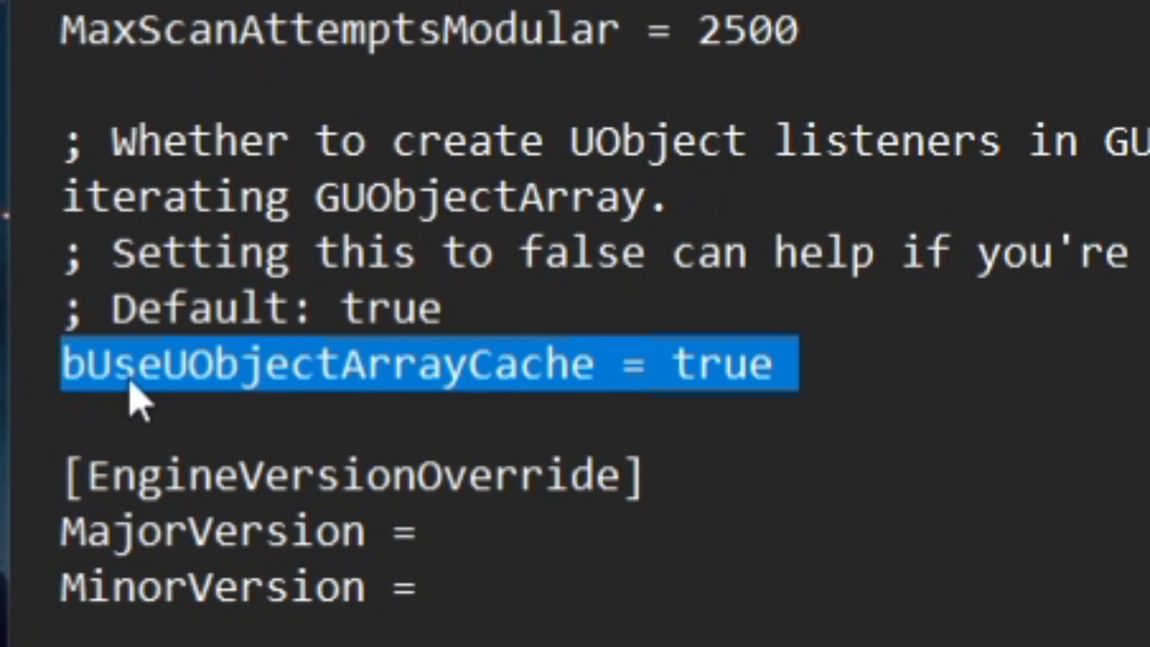
pyautogui.moveTo(740, 407)
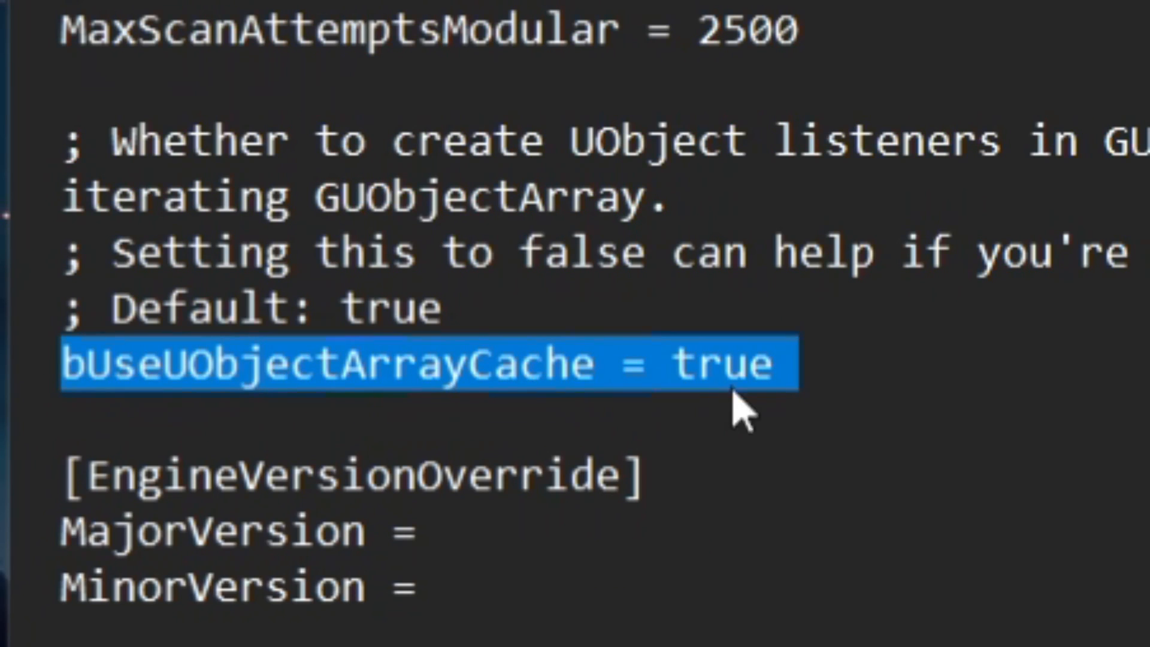
pyautogui.press('Delete')
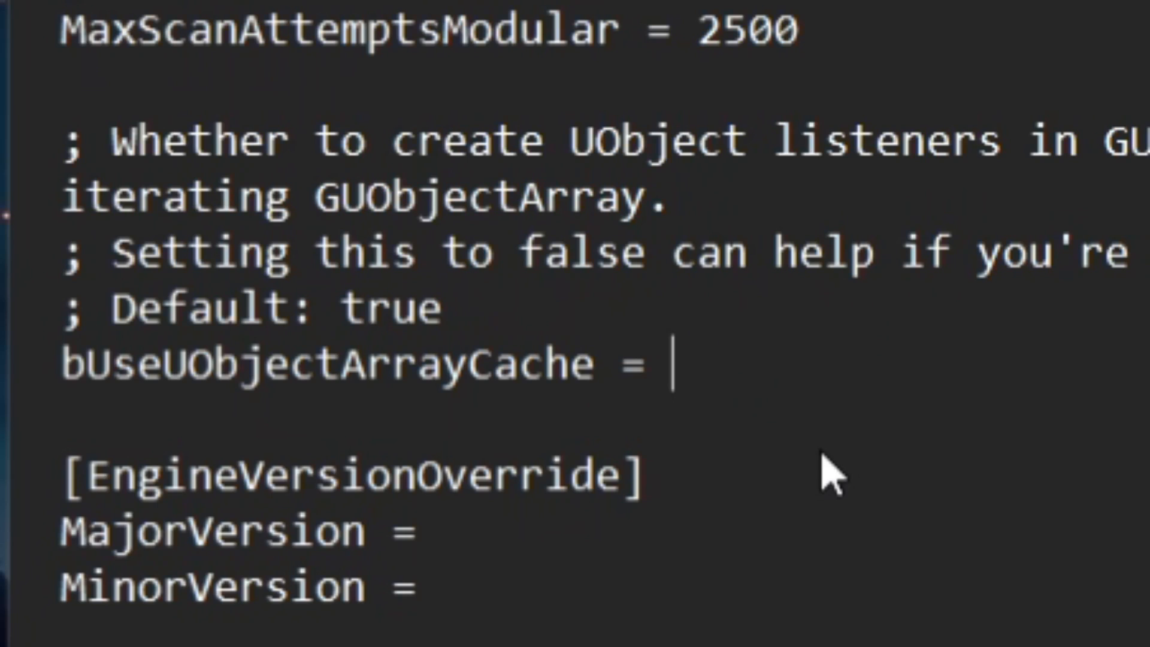
pyautogui.write('fals')
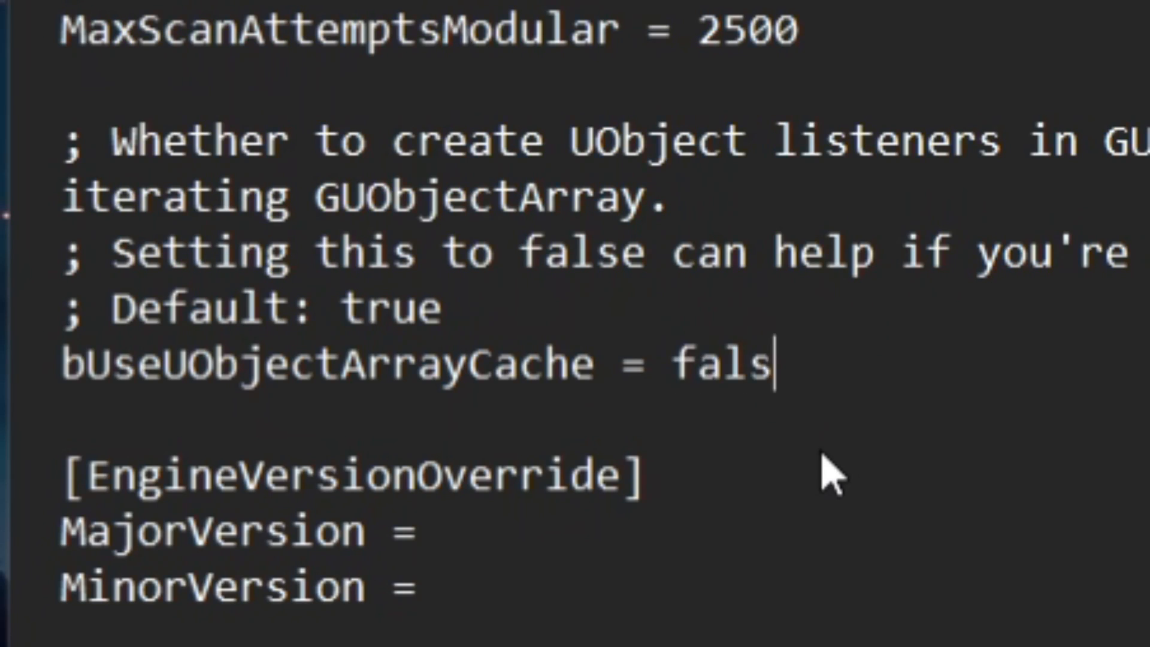
pyautogui.click(95, 116)
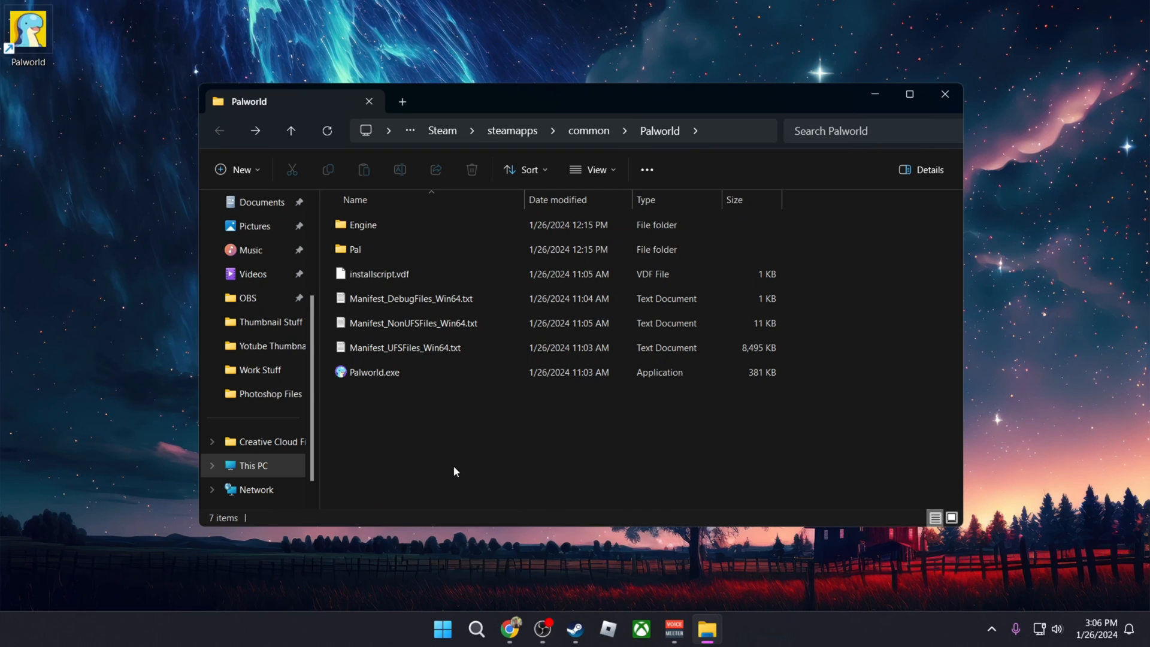
# Search Google for palworld mods and reach the Palworld Nexus Mods site.
pyautogui.click(509, 628)
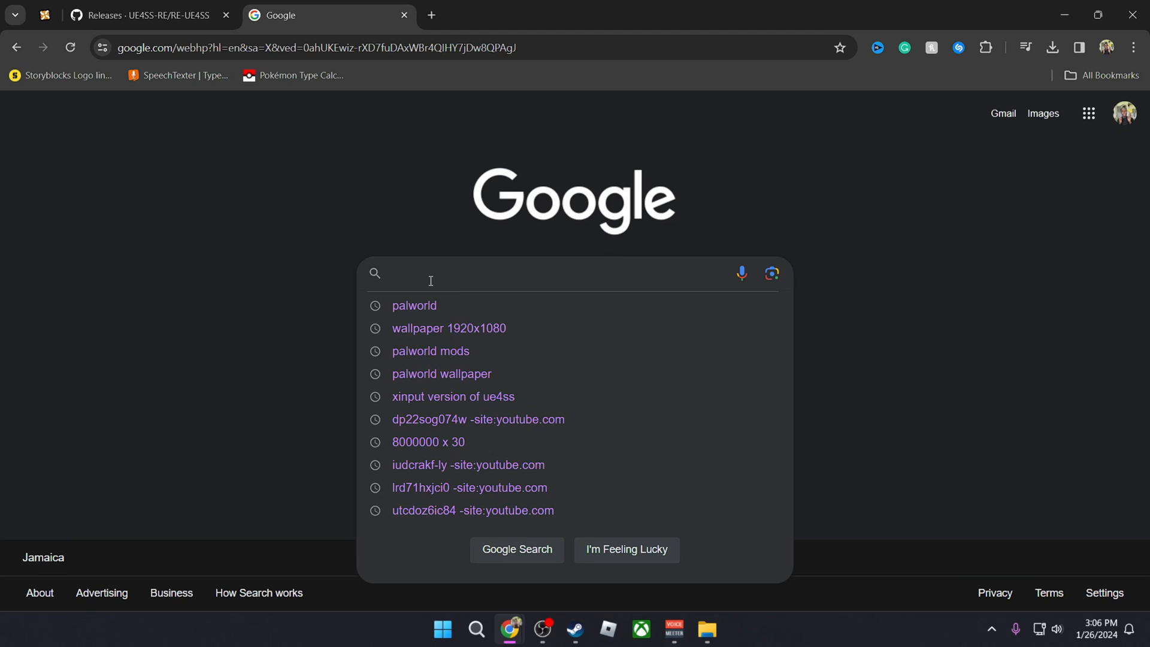
pyautogui.click(430, 351)
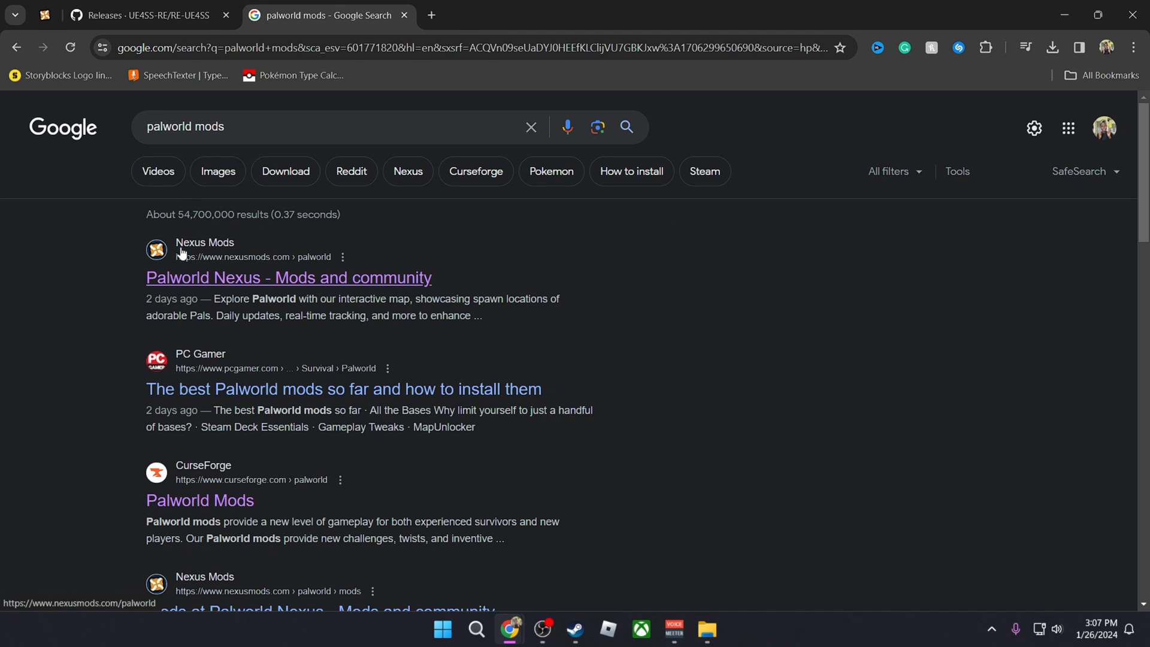
pyautogui.moveTo(216, 287)
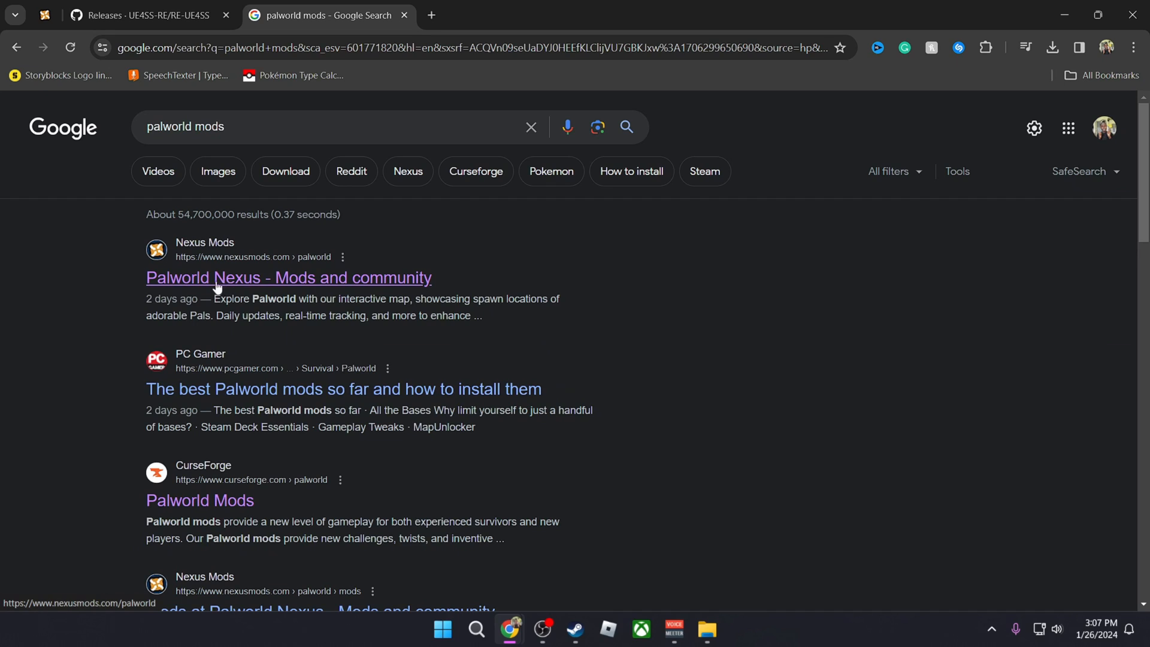
pyautogui.click(289, 276)
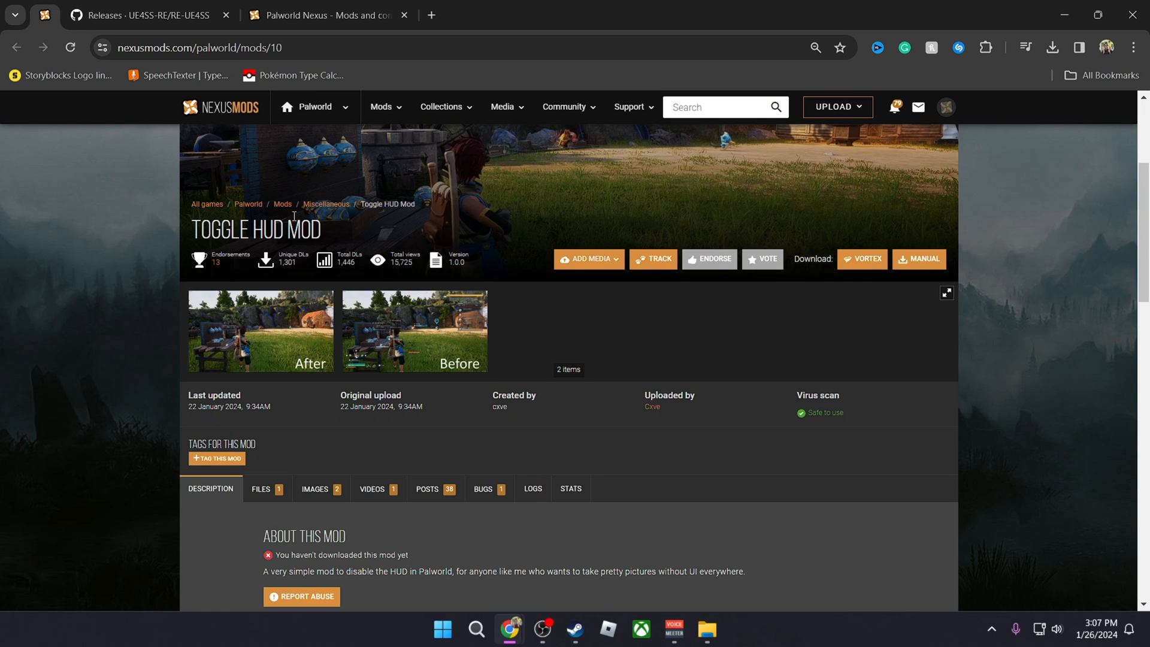
pyautogui.scroll(3)
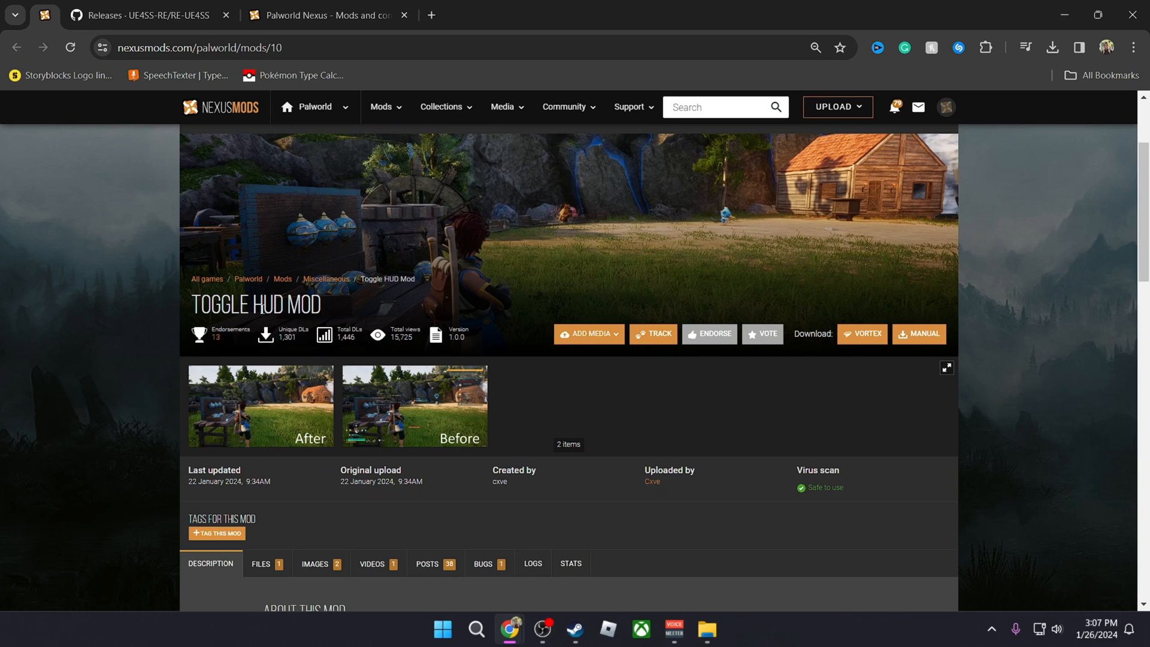
# View the Toggle HUD Mod's After screenshot, then show its downloadable Files list.
pyautogui.click(259, 406)
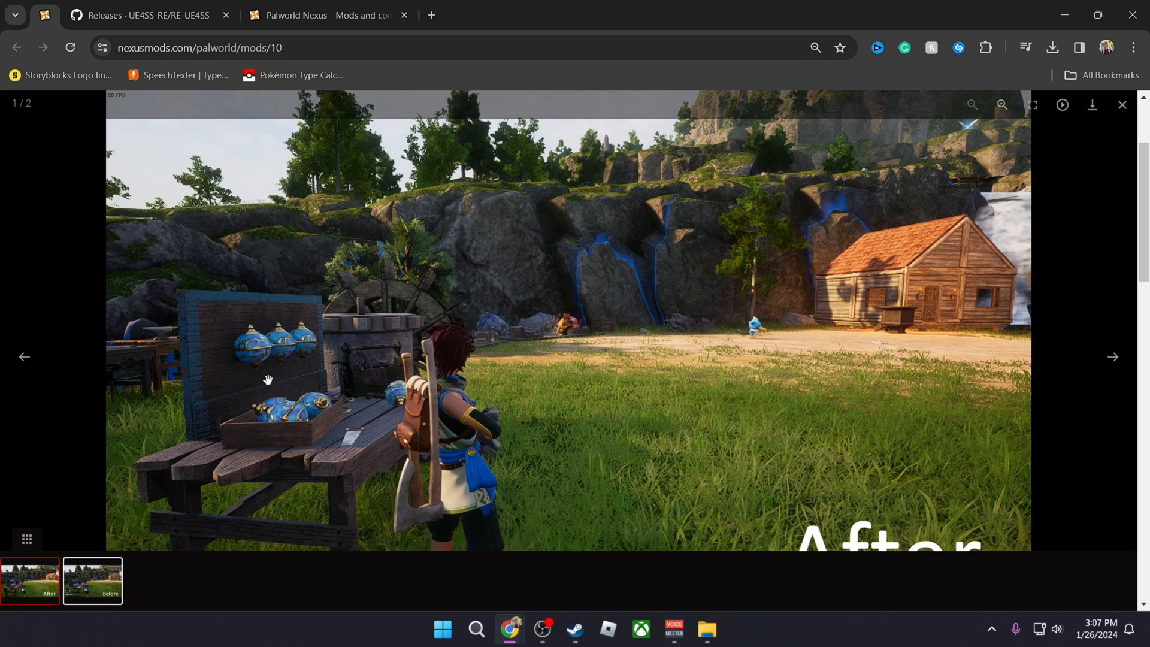
pyautogui.moveTo(1072, 331)
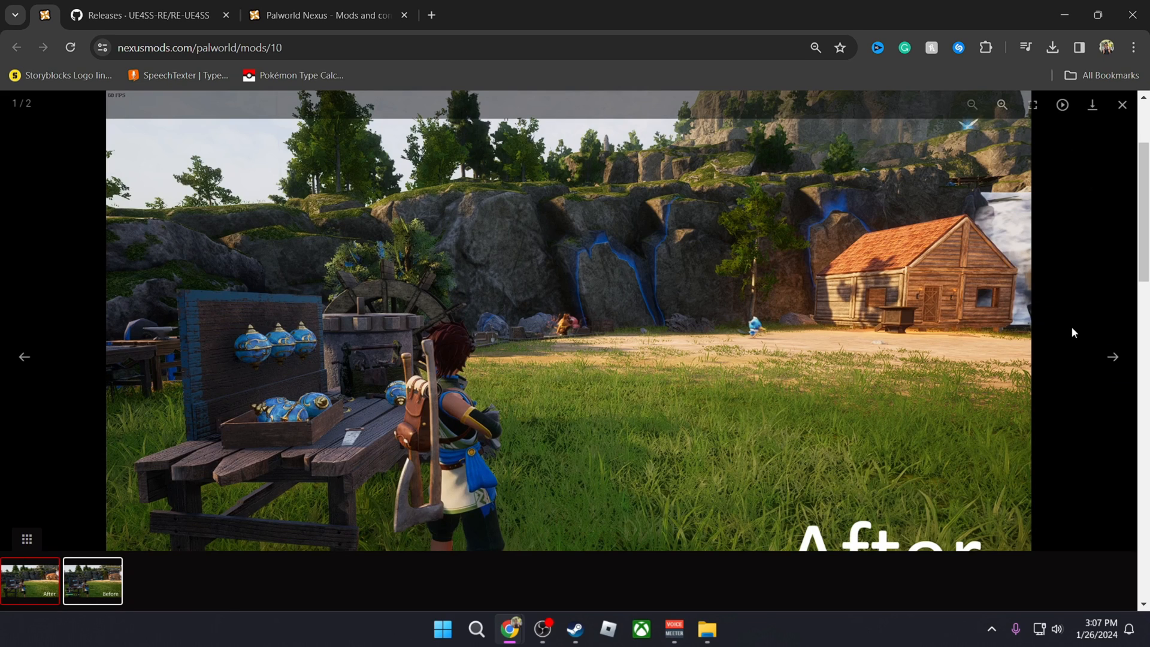
pyautogui.moveTo(1096, 362)
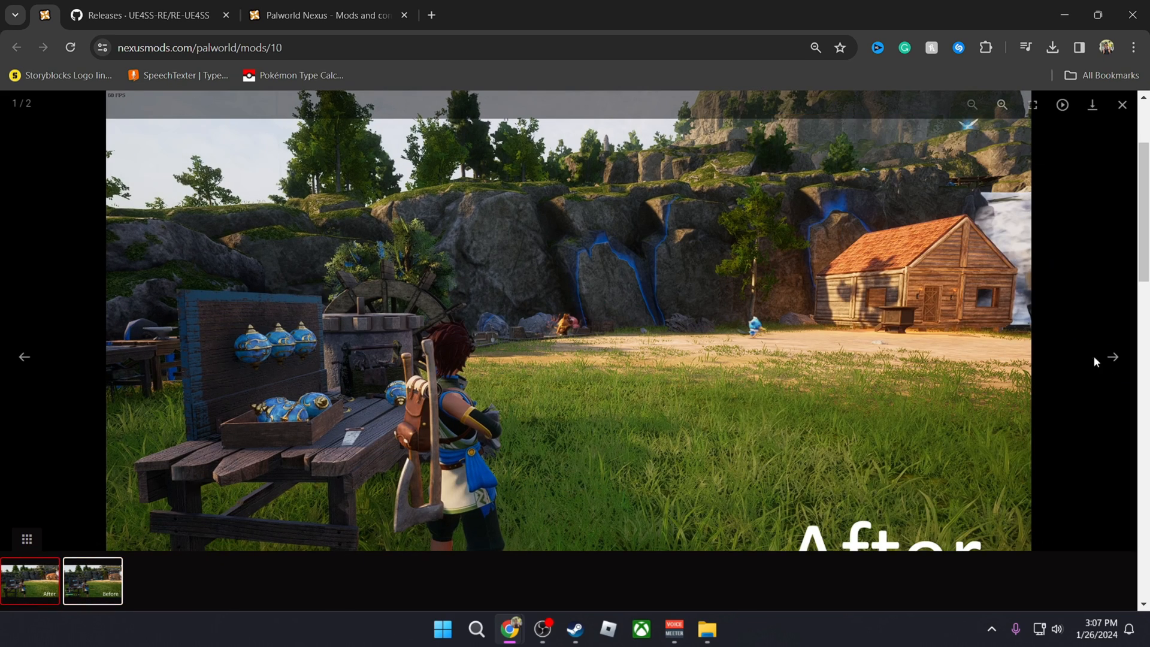
pyautogui.click(1121, 104)
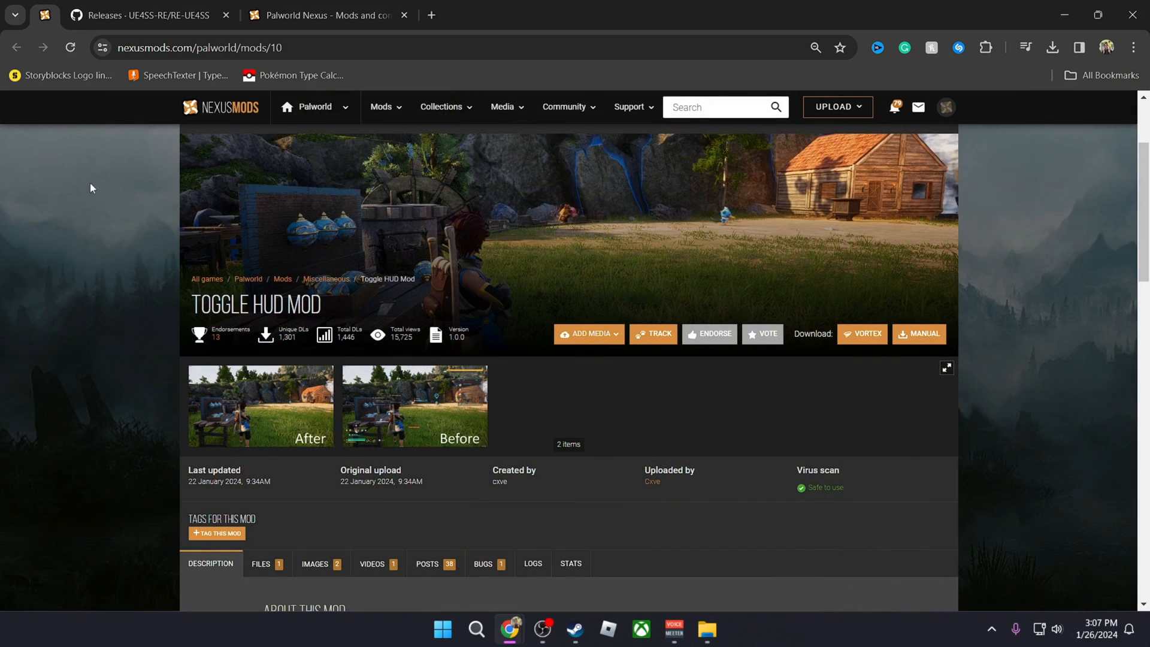
pyautogui.scroll(-3)
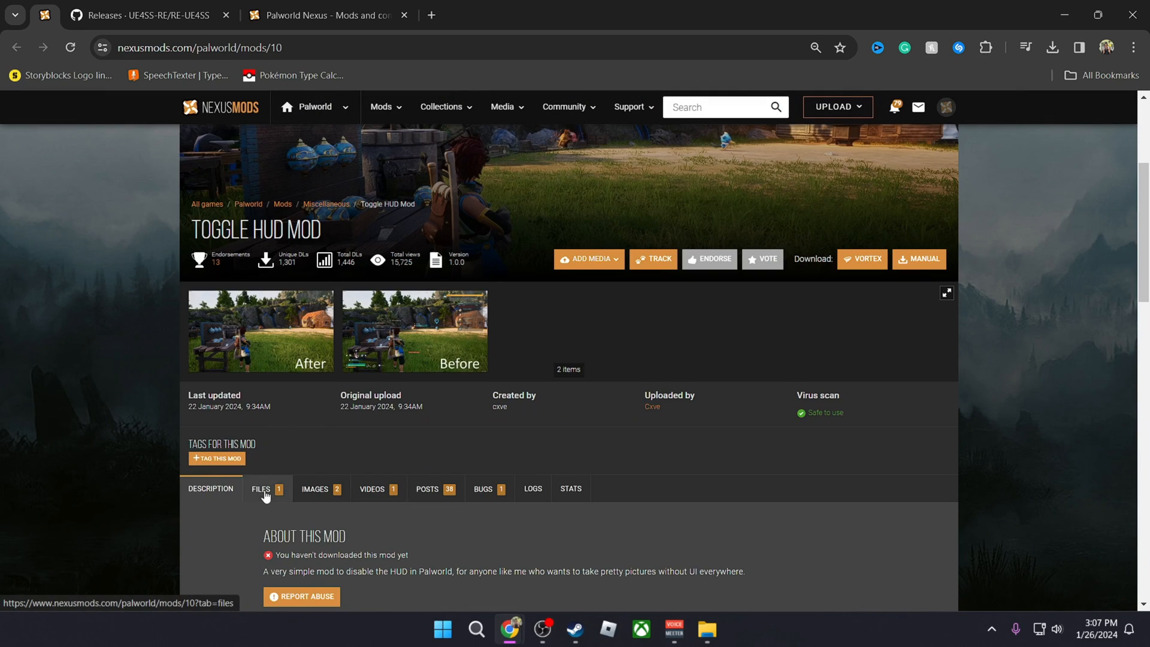
pyautogui.click(263, 489)
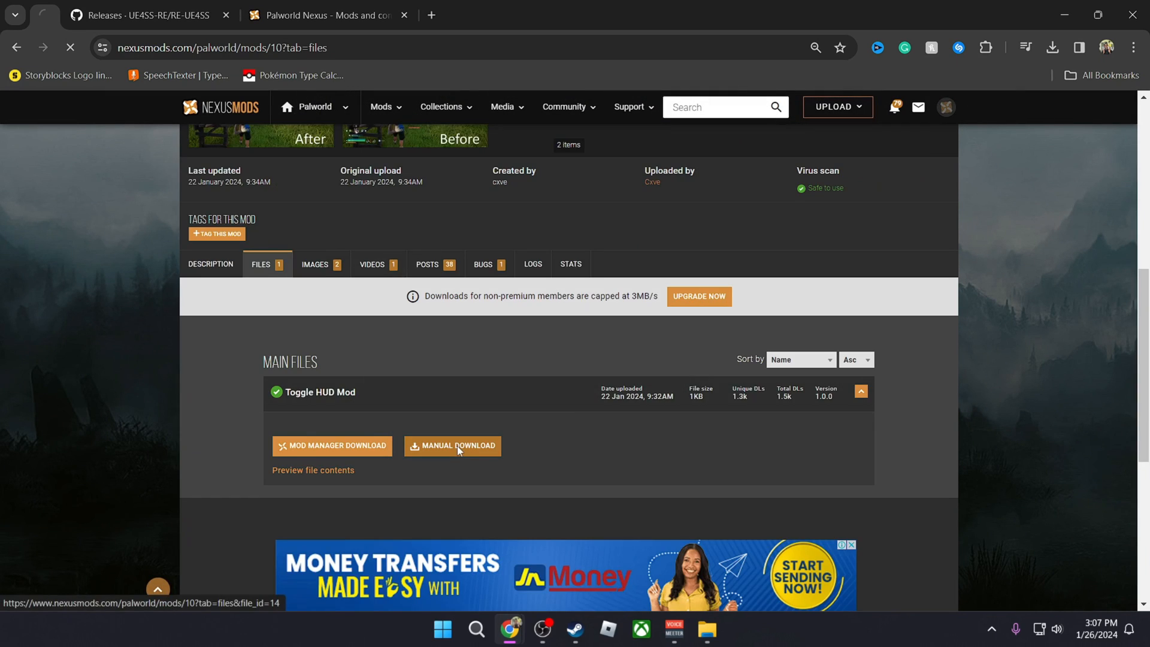
# Start a slow manual download of the Toggle HUD Mod zip and browse more Palworld mods.
pyautogui.click(453, 446)
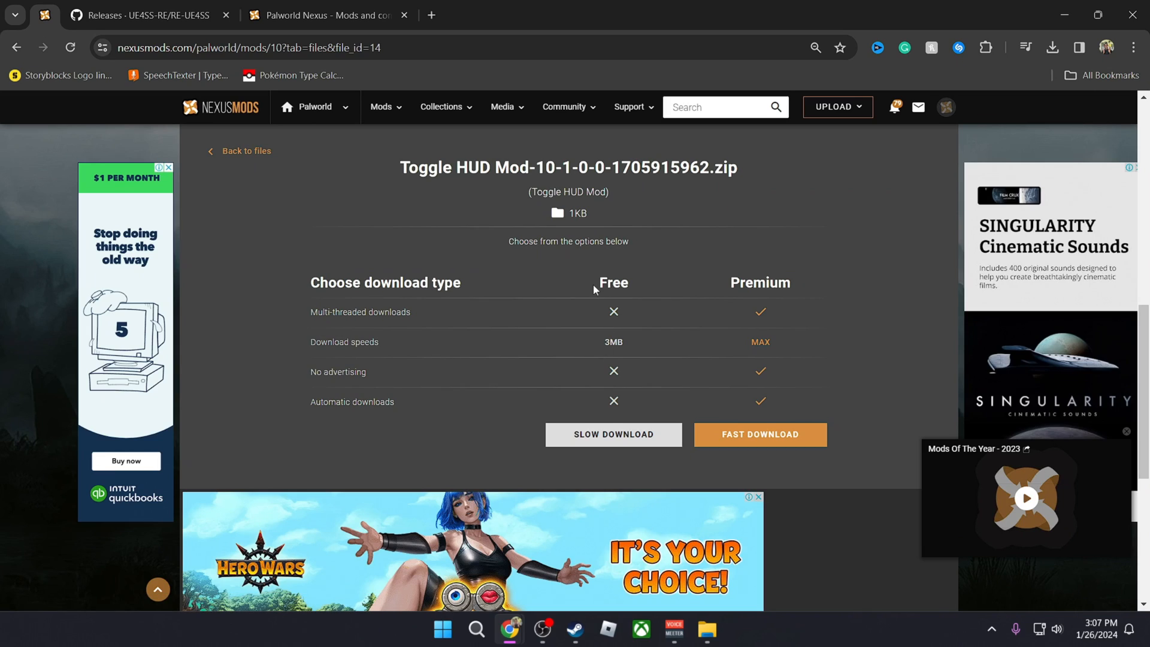
pyautogui.moveTo(596, 383)
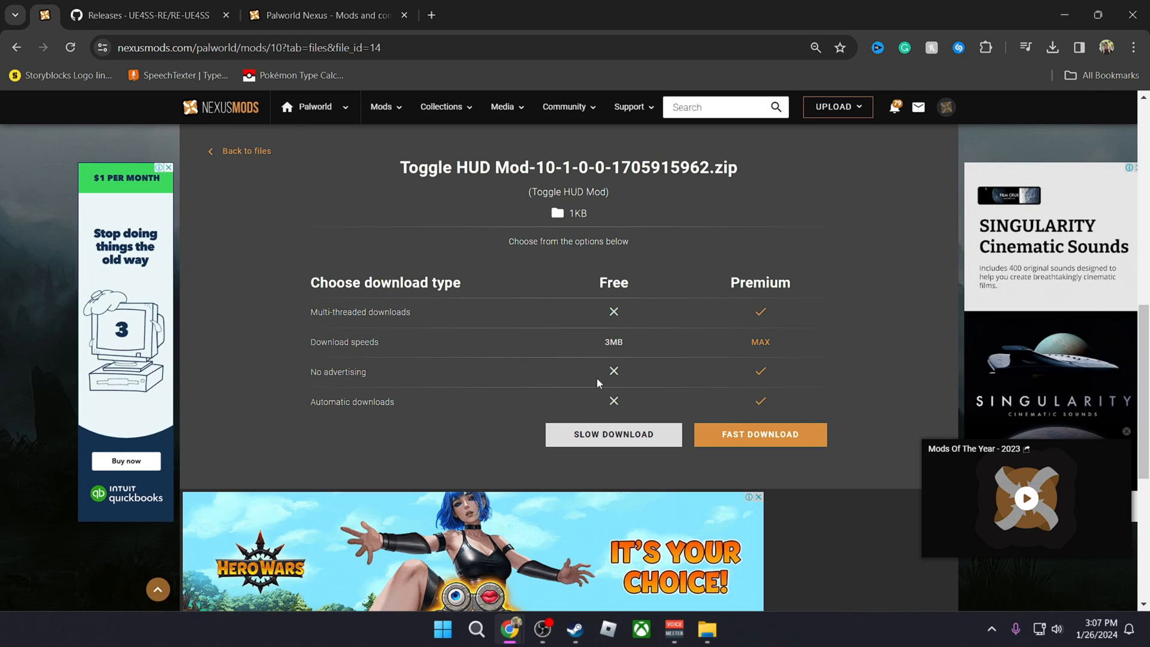
pyautogui.moveTo(601, 409)
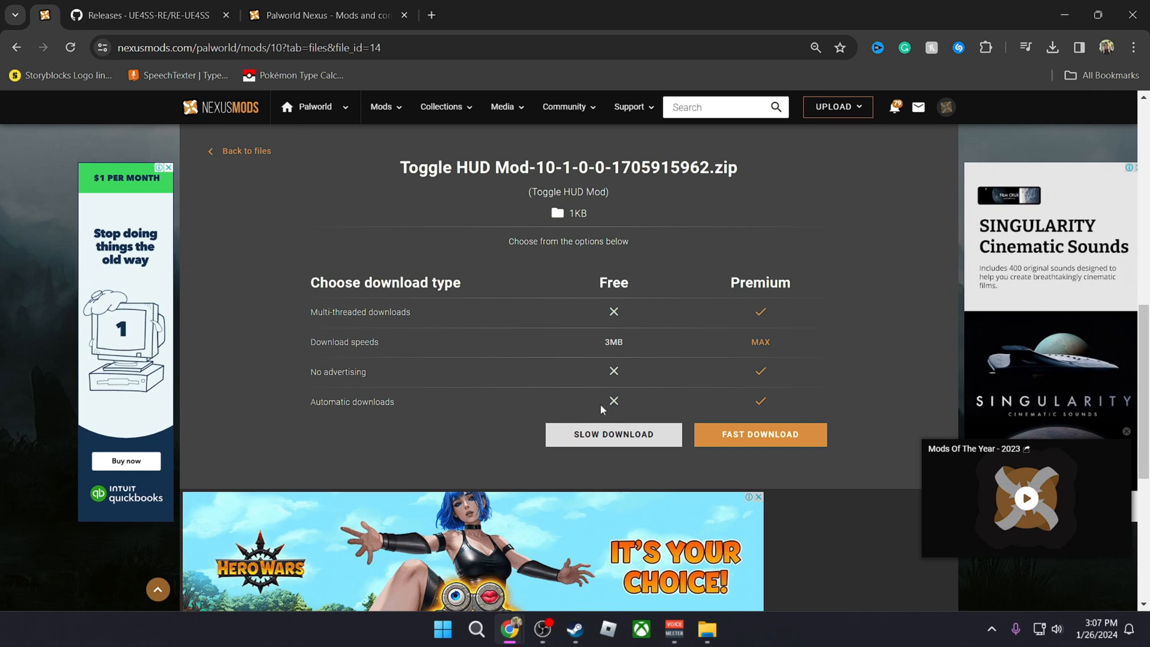
pyautogui.click(614, 434)
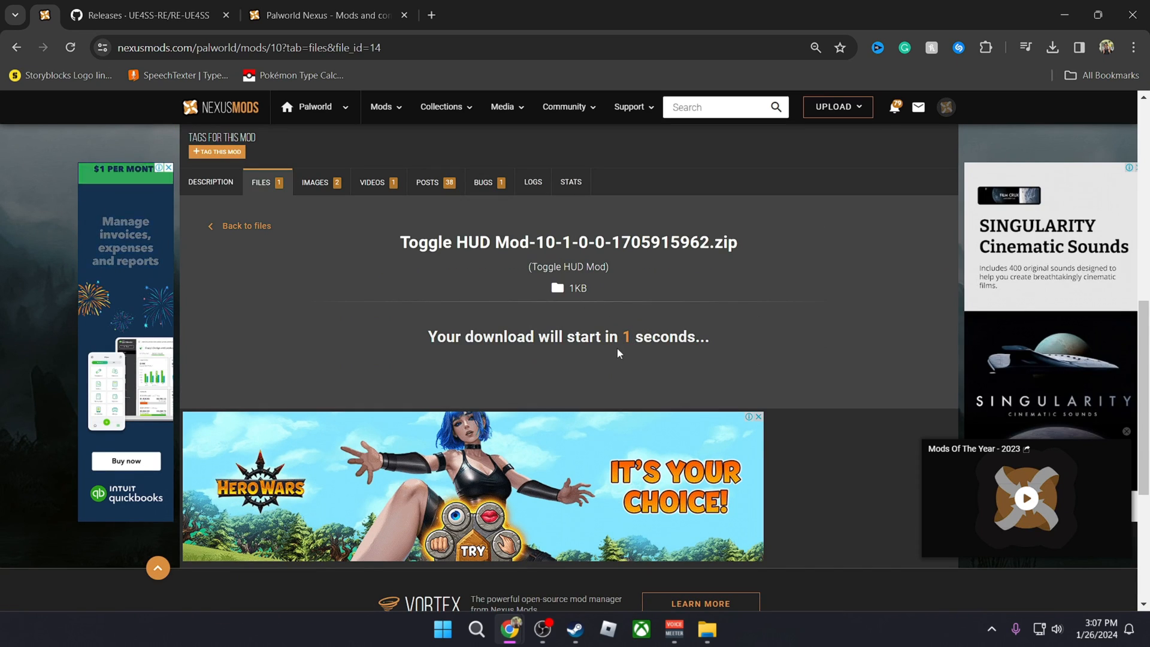
pyautogui.click(314, 107)
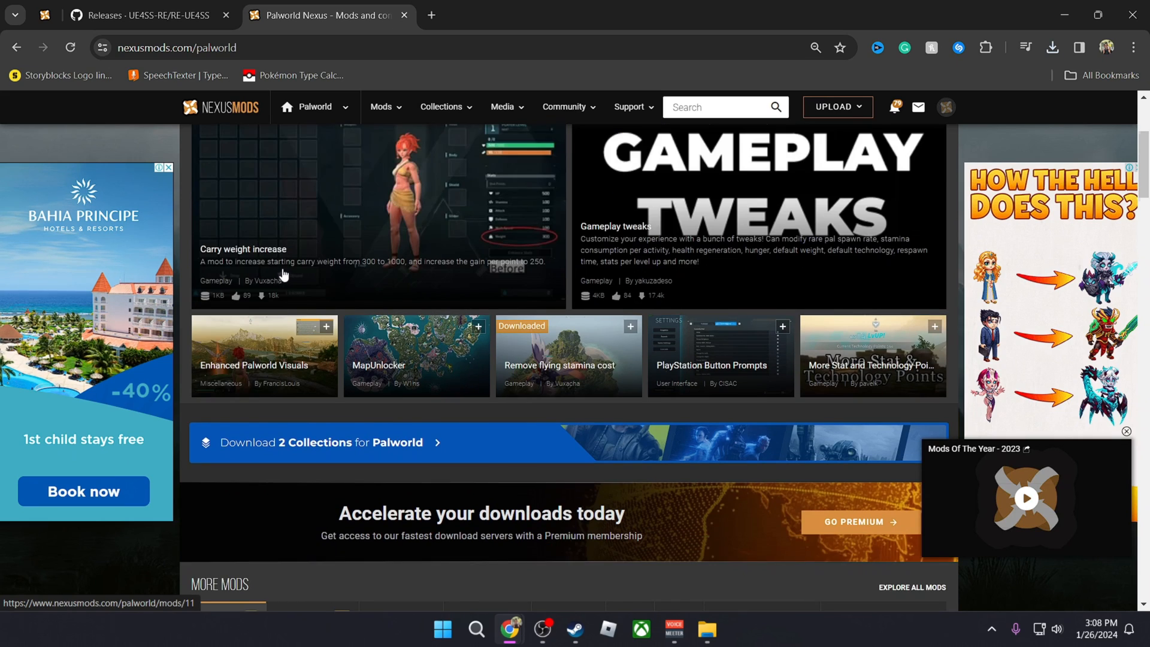
pyautogui.scroll(-3)
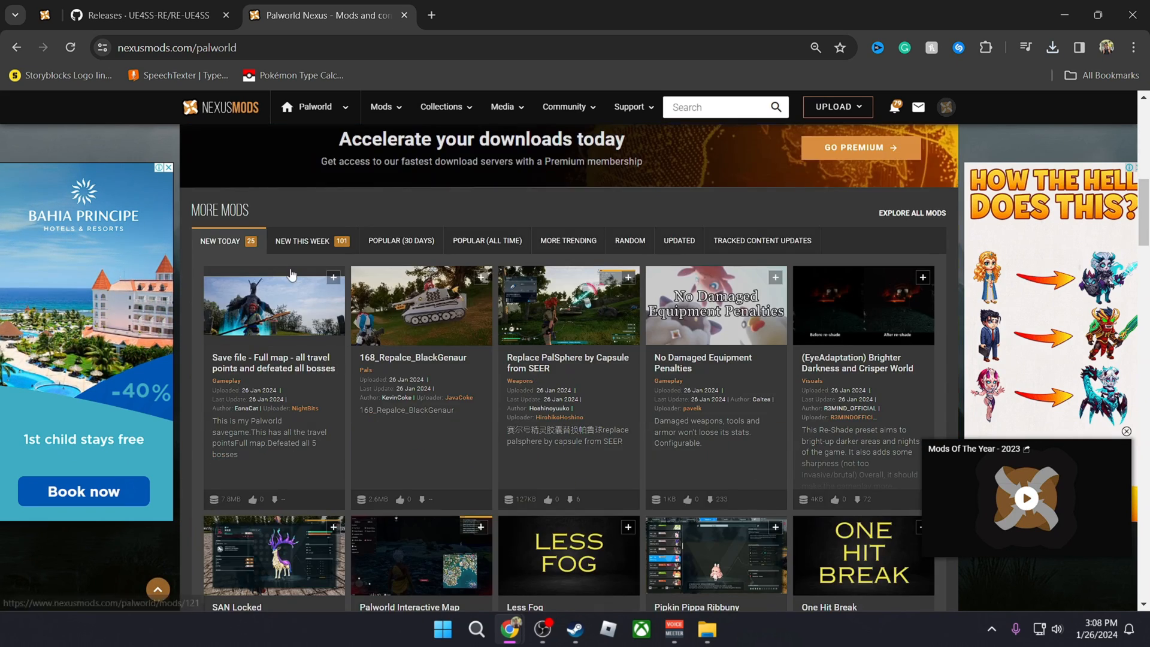
# Select all five mod zips in Downloads and Extract Here with 7-Zip.
pyautogui.click(706, 629)
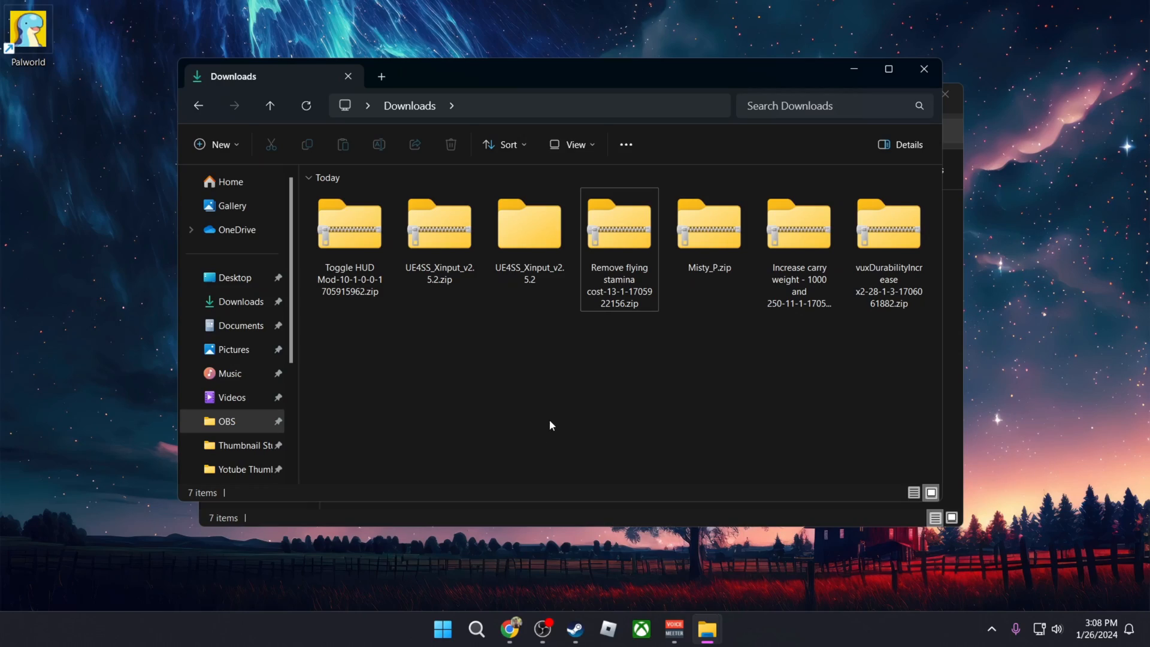
pyautogui.click(438, 224)
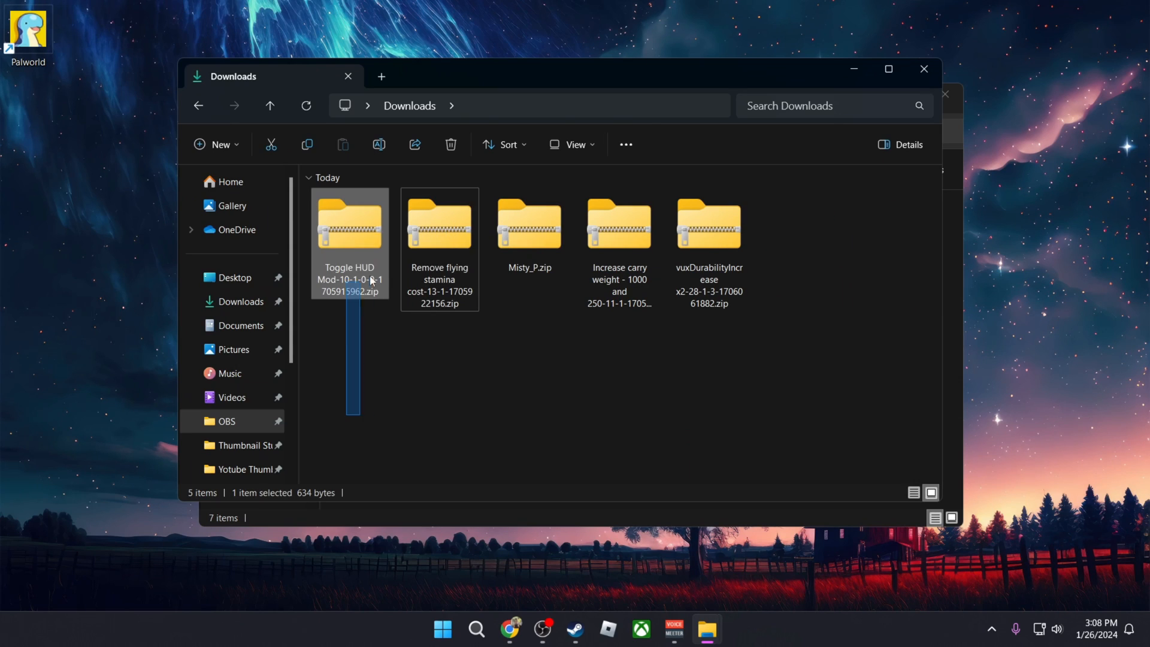
pyautogui.press('ctrl+a')
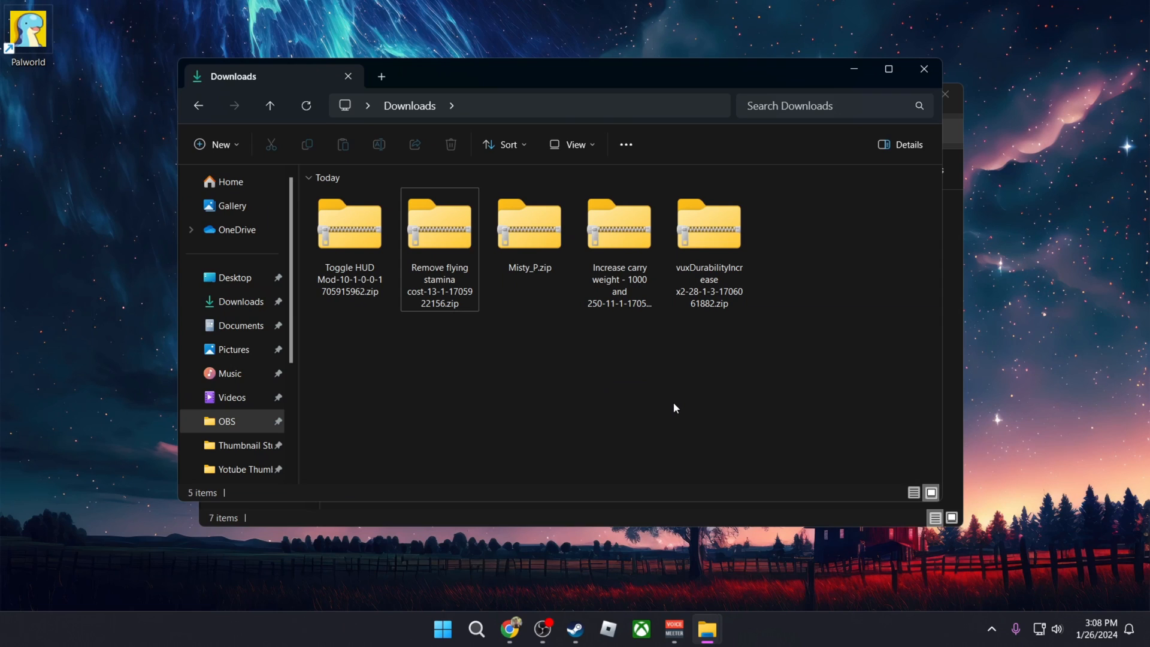
pyautogui.moveTo(718, 365)
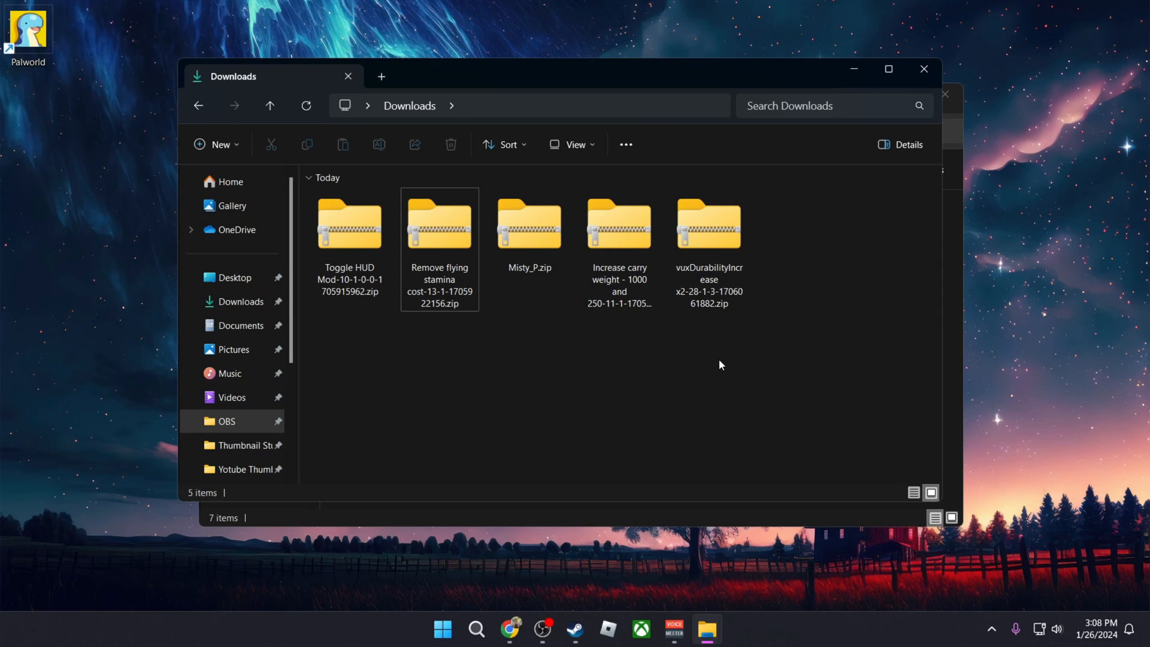
pyautogui.rightClick(438, 221)
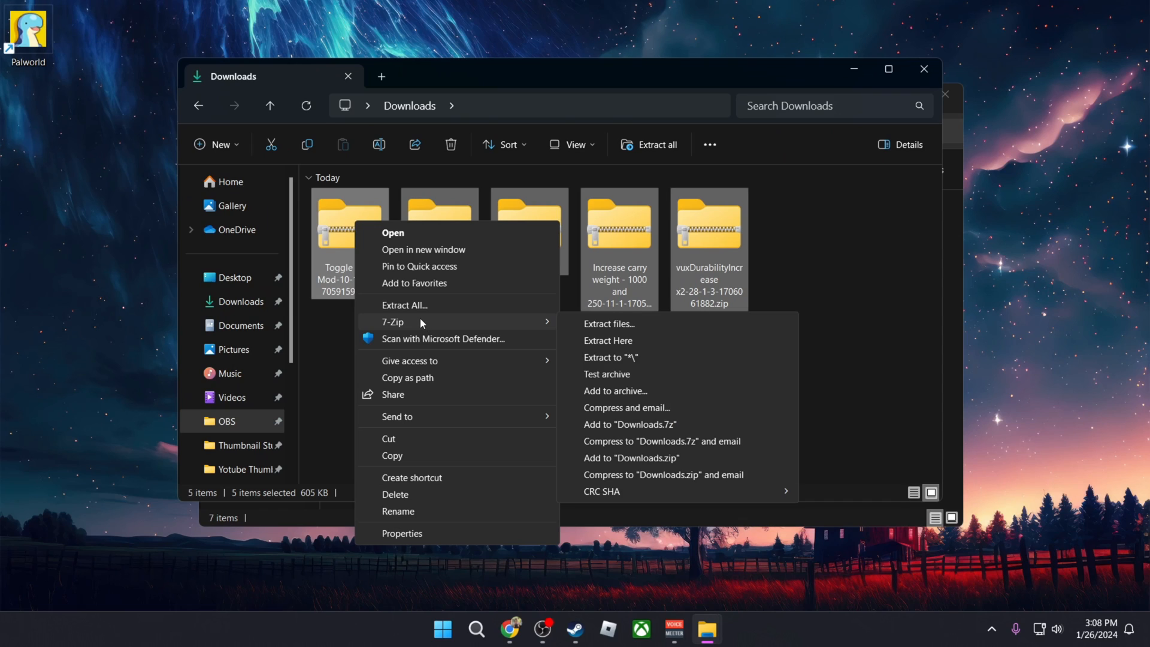
pyautogui.click(651, 366)
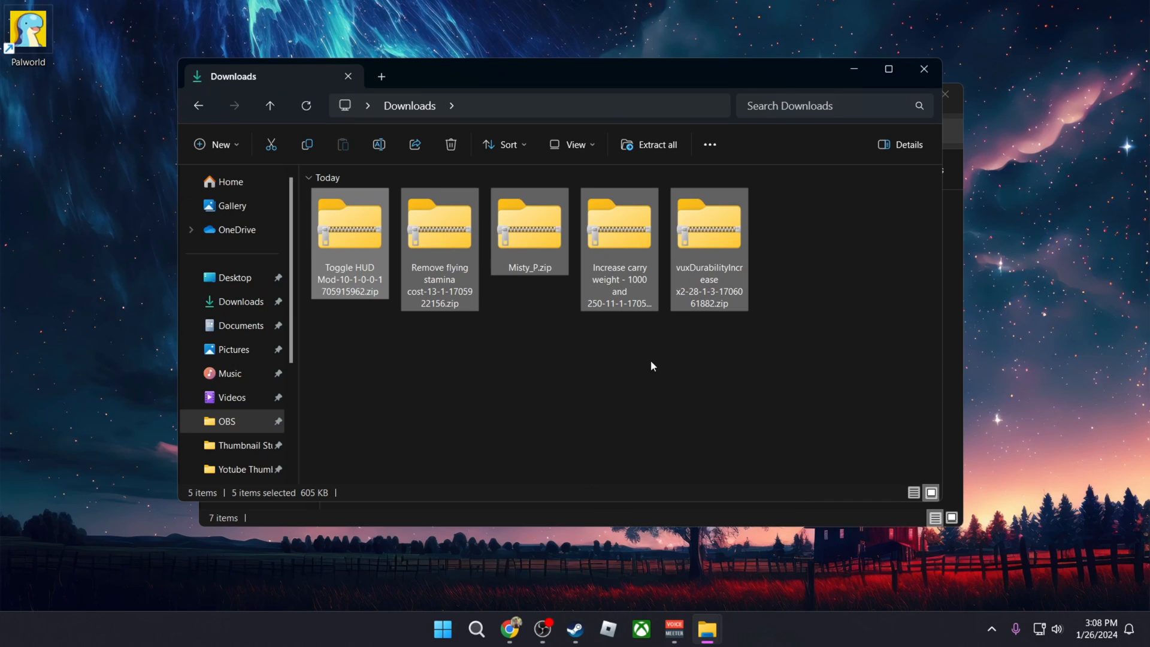
pyautogui.click(650, 143)
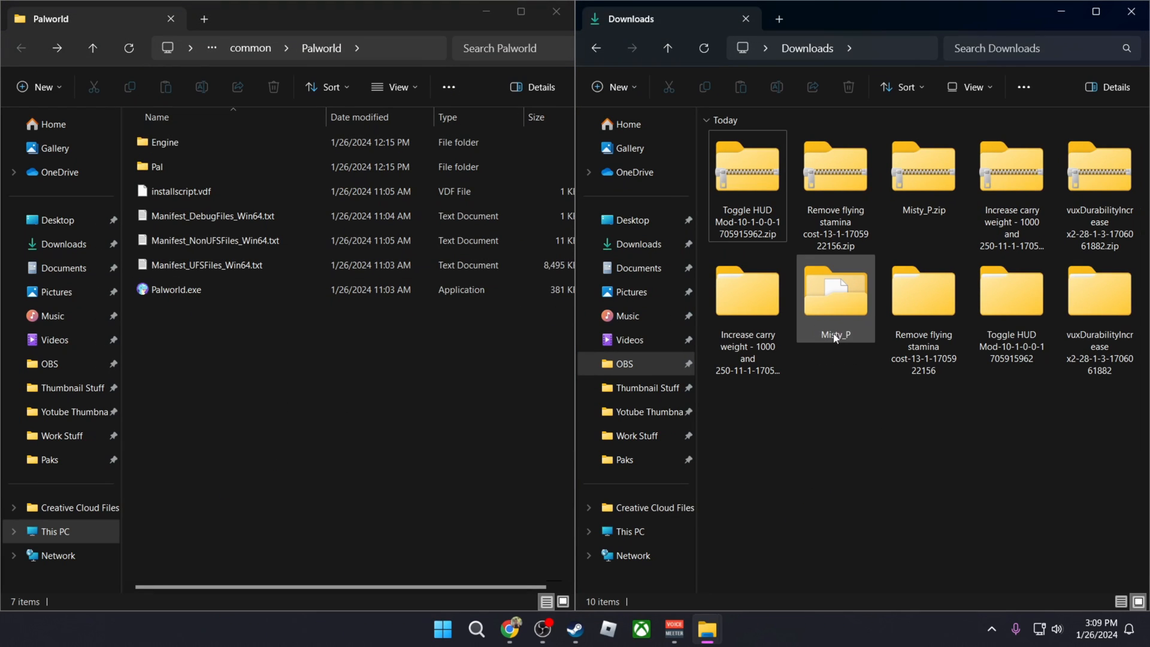
pyautogui.moveTo(834, 314)
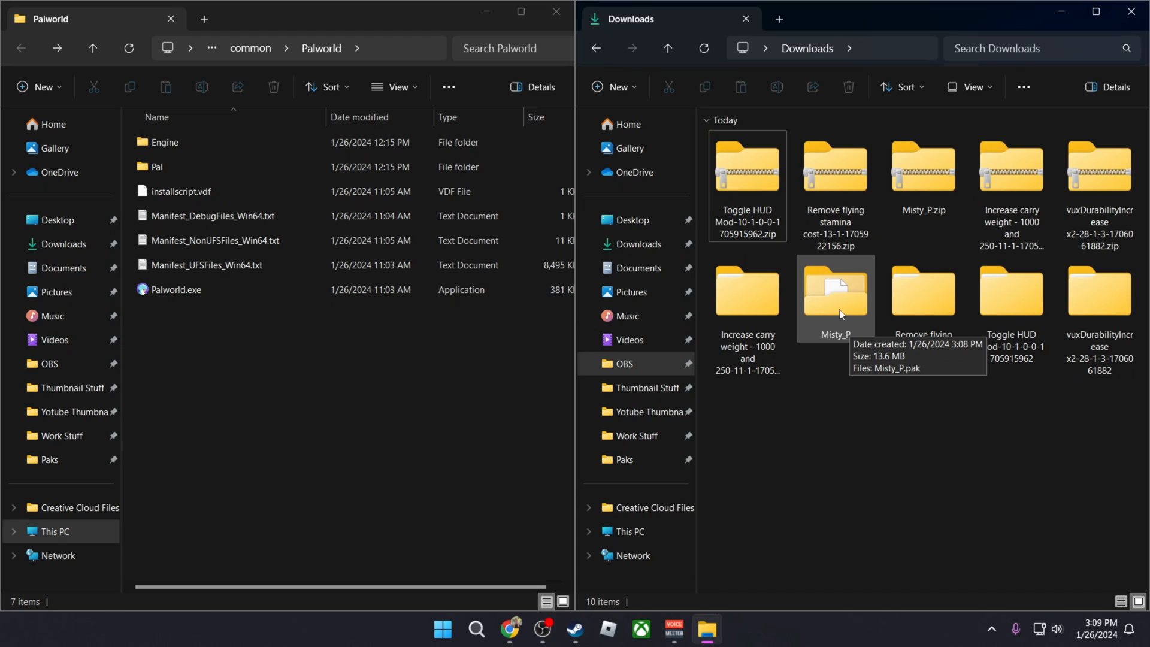
# Move Misty_P.pak from its extracted folder into Pal\Content\Paks\mods, returning to Downloads.
pyautogui.doubleClick(834, 296)
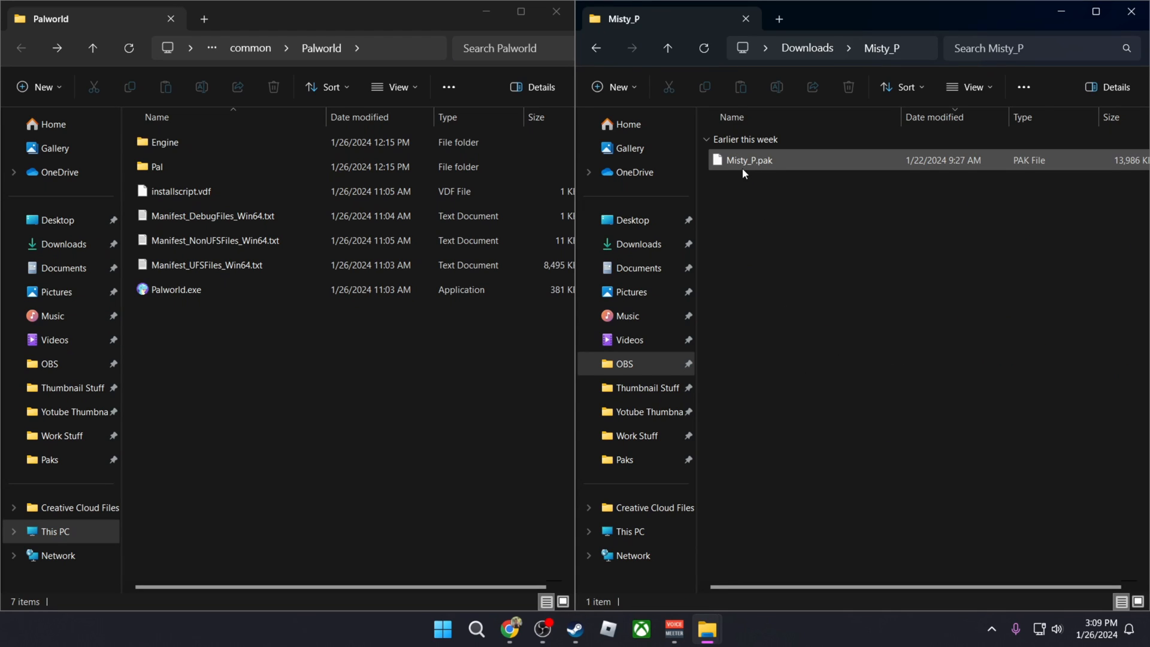
pyautogui.click(213, 216)
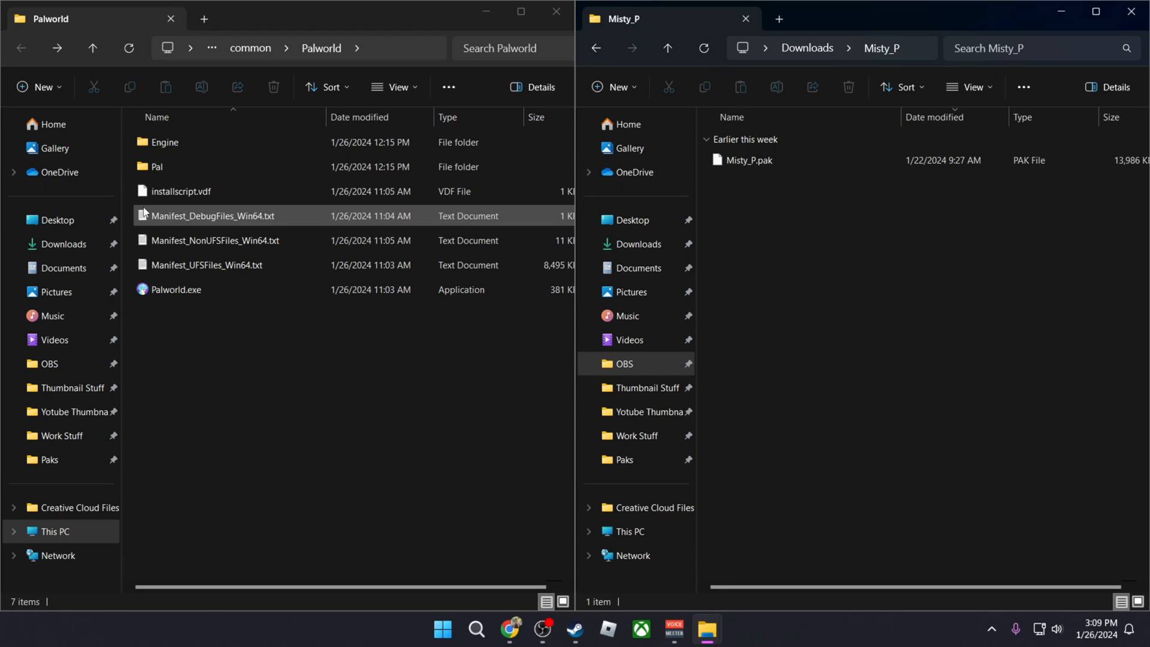
pyautogui.doubleClick(154, 166)
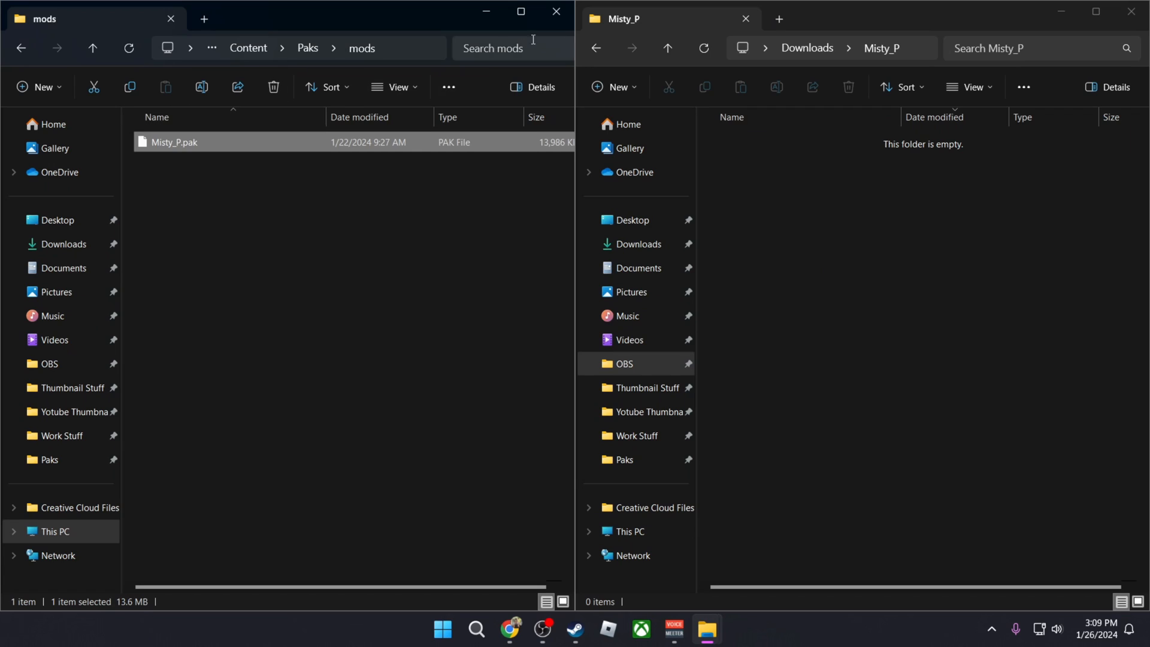
pyautogui.click(667, 48)
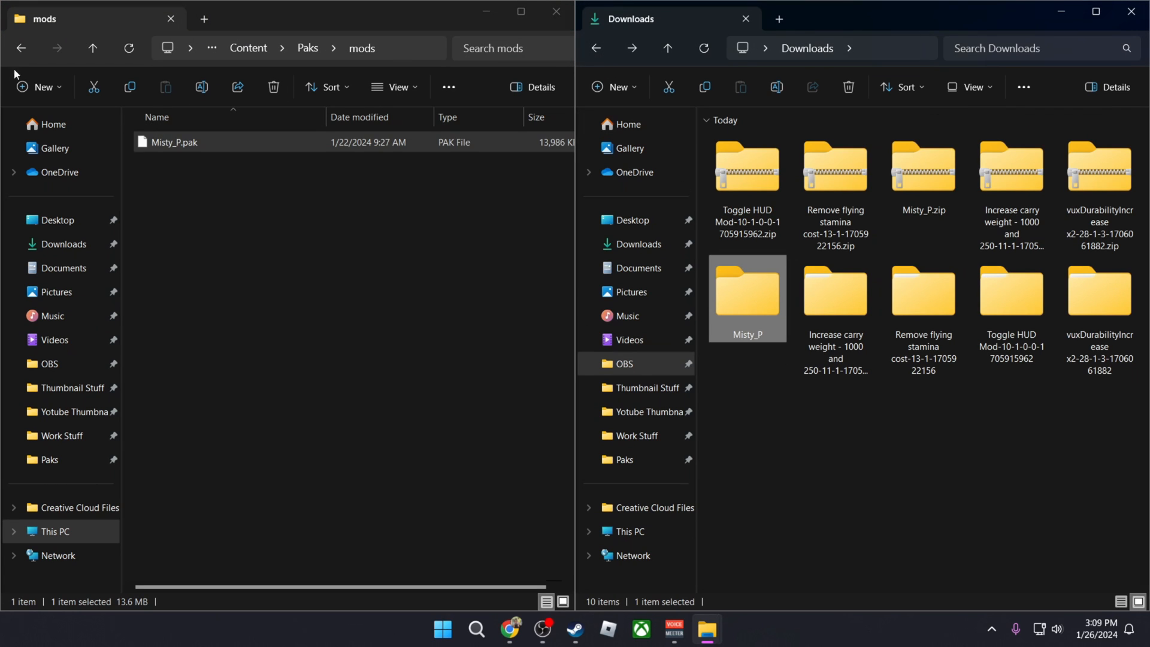
# In Pal\Binaries\Win64\Mods, bring in the extracted carry weight mod folder from Downloads.
pyautogui.click(20, 48)
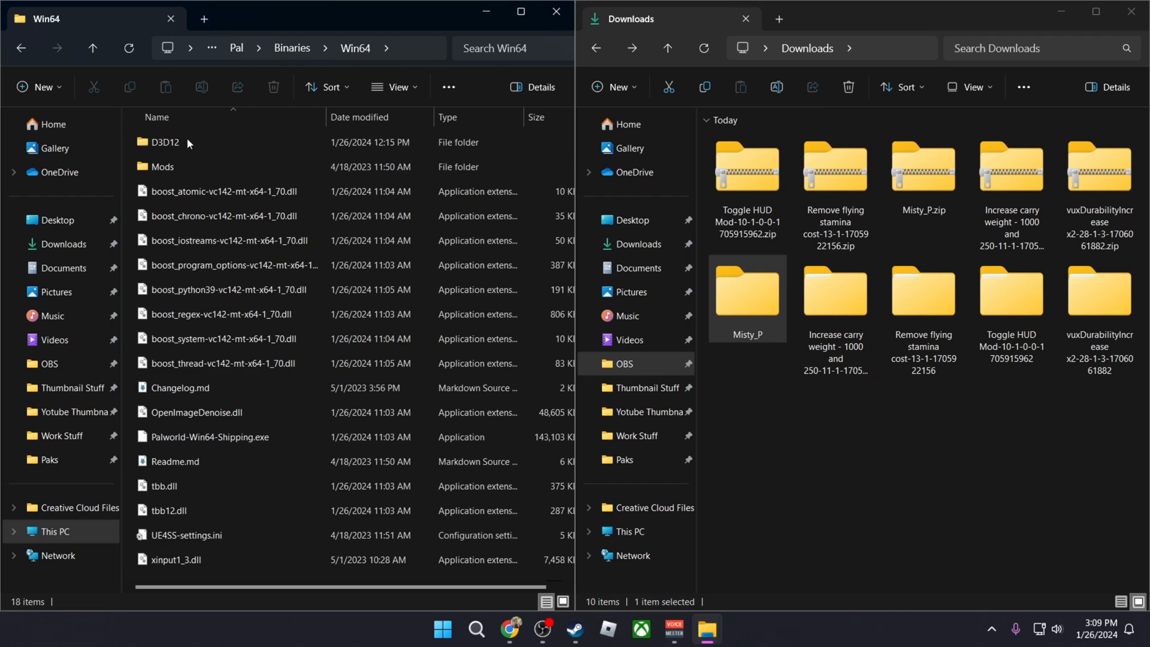
pyautogui.doubleClick(162, 167)
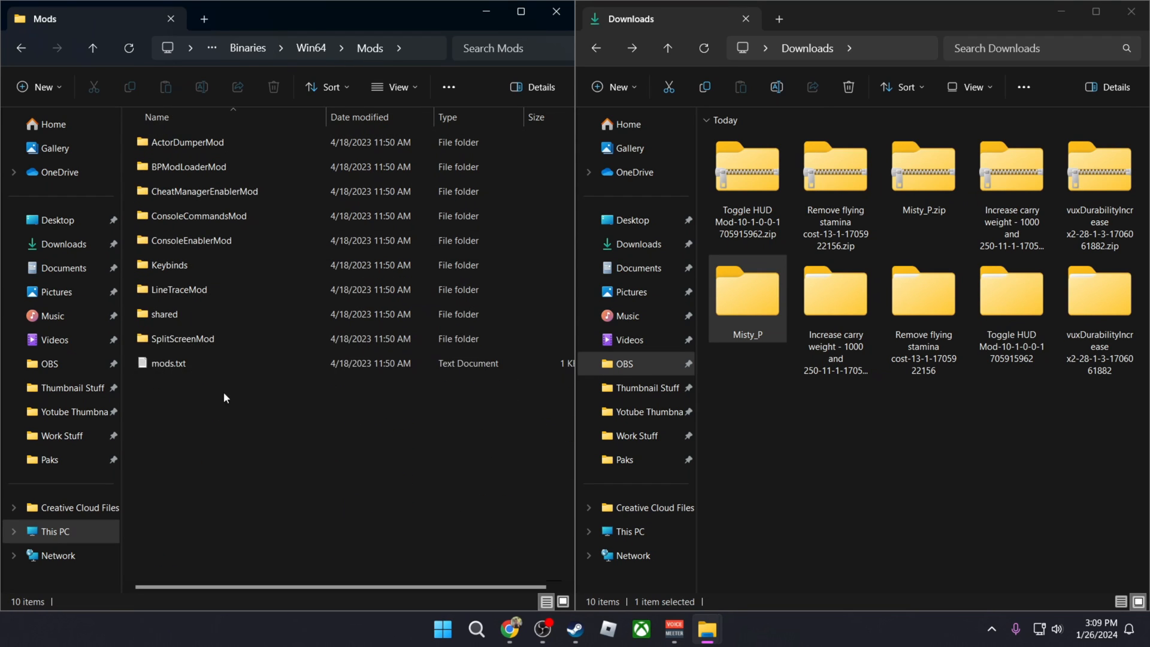
pyautogui.doubleClick(835, 315)
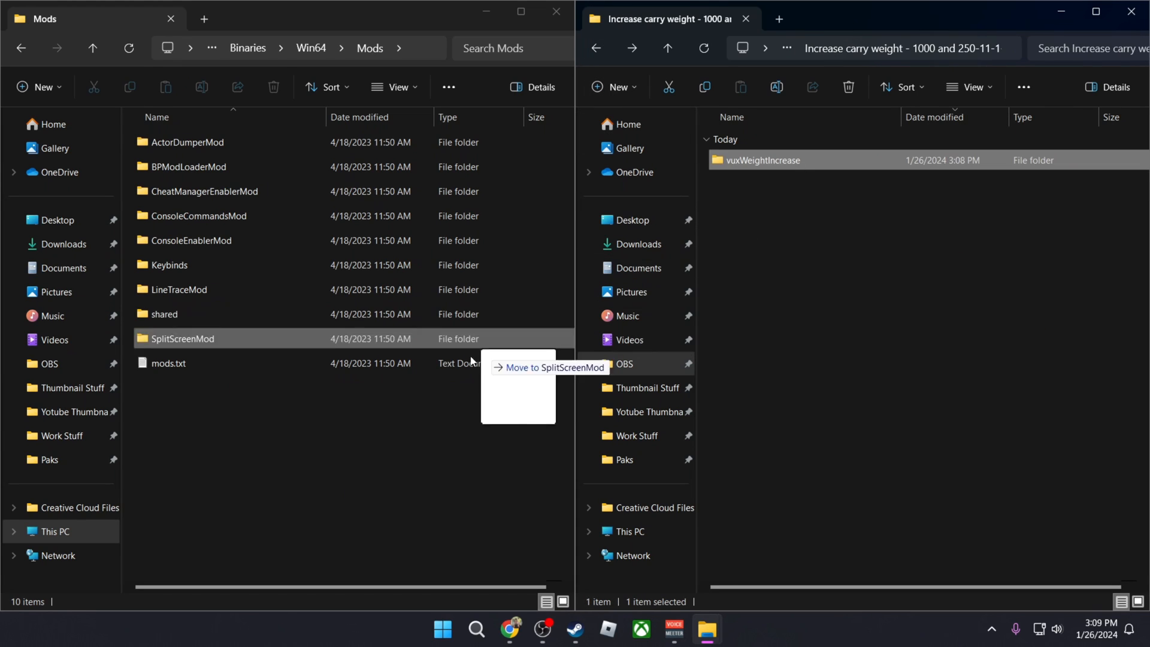
pyautogui.click(596, 48)
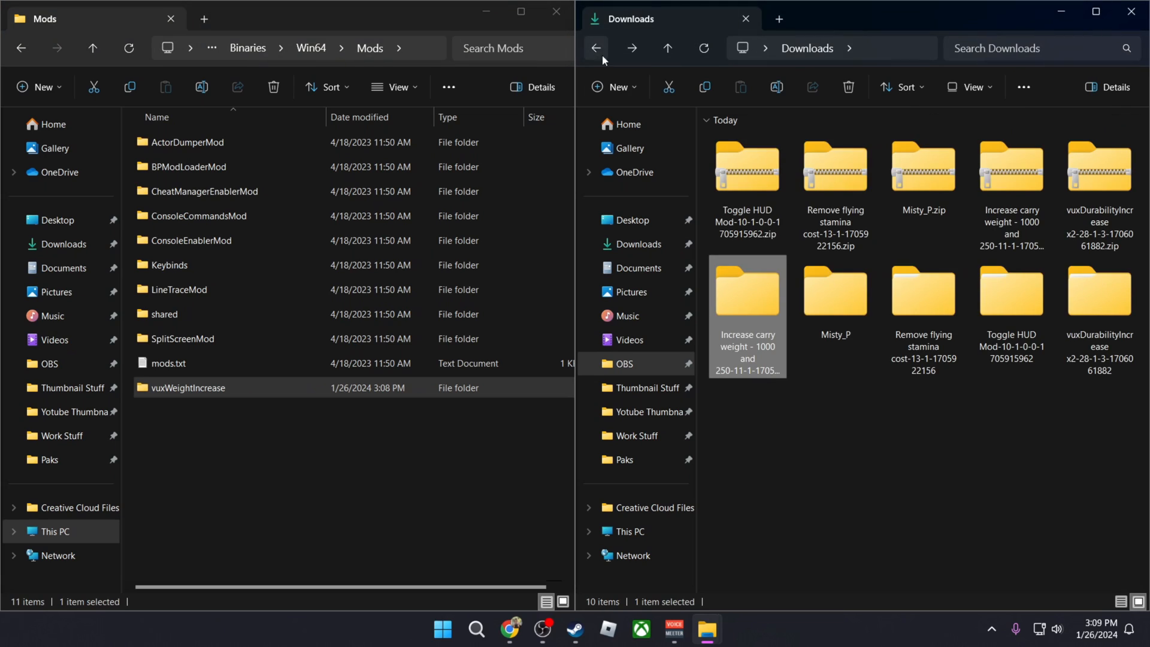
pyautogui.moveTo(924, 305)
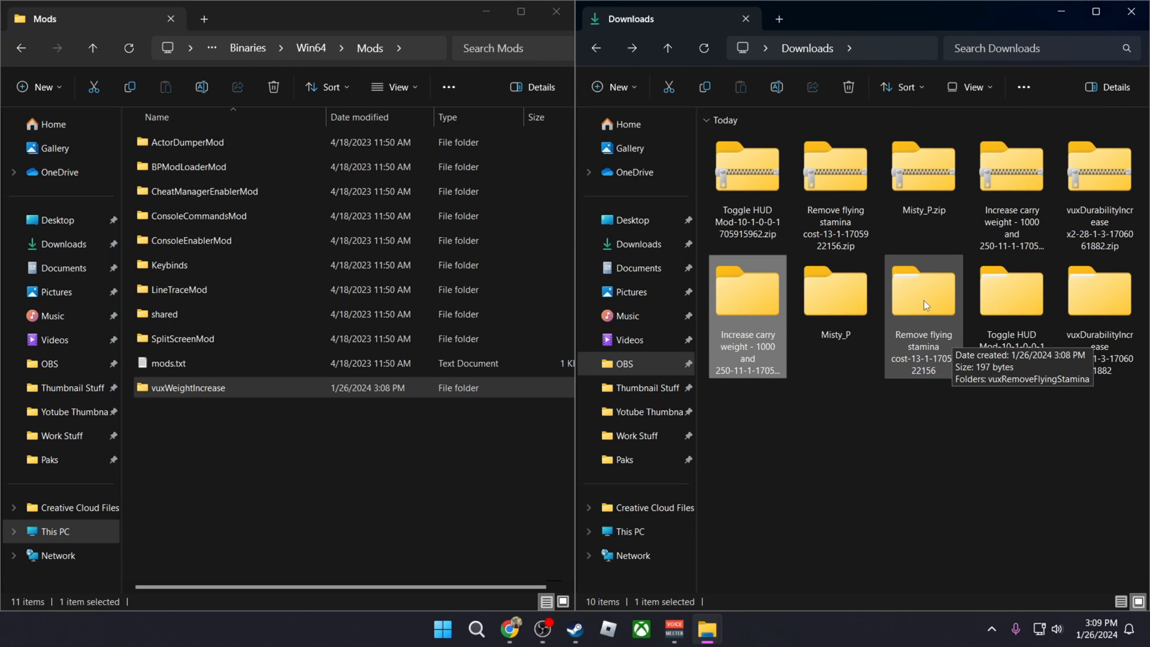
# Add the flying stamina and remaining mod folders to Win64 Mods, then bring up Steam's Palworld page.
pyautogui.doubleClick(923, 292)
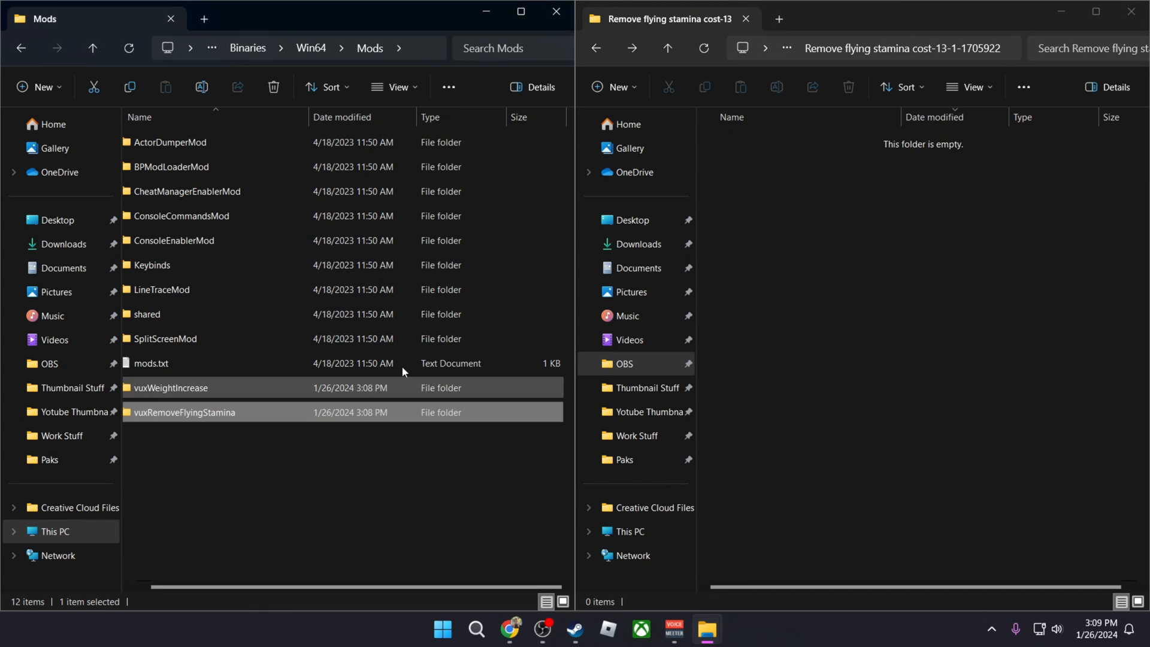
pyautogui.click(636, 243)
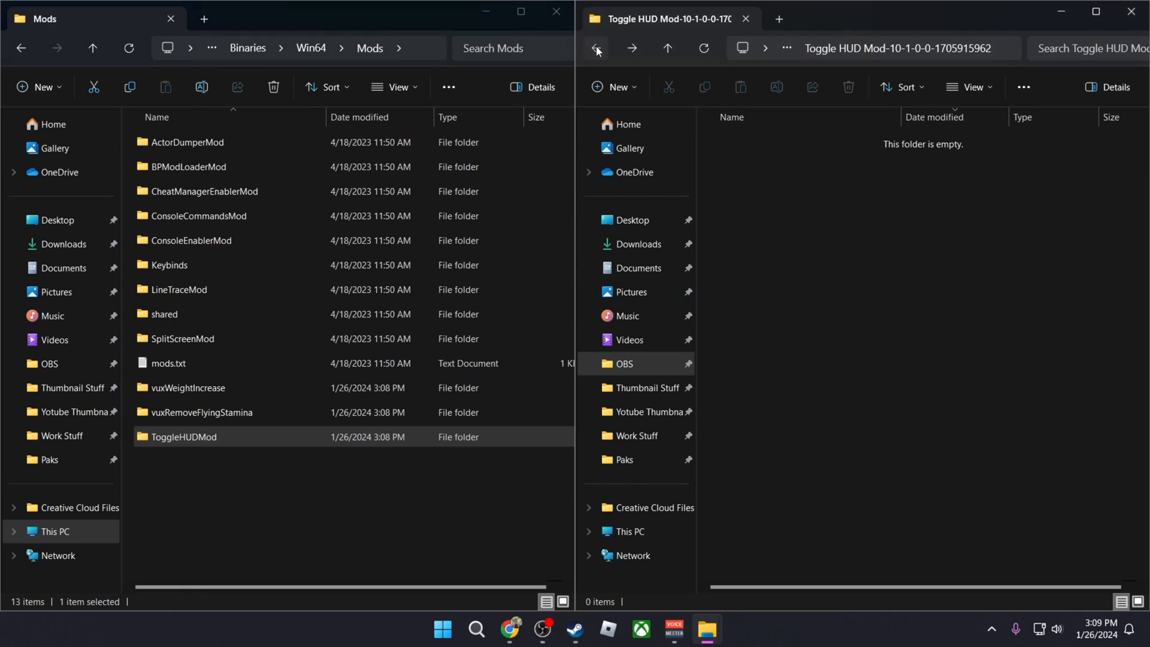
pyautogui.click(596, 48)
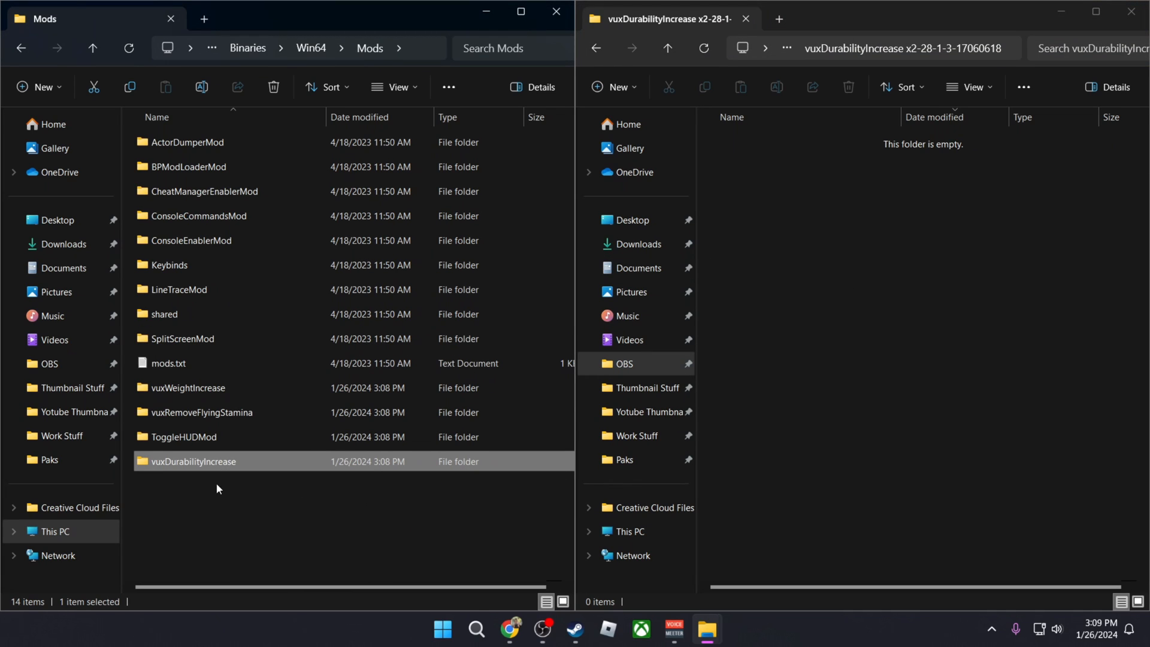
pyautogui.click(590, 629)
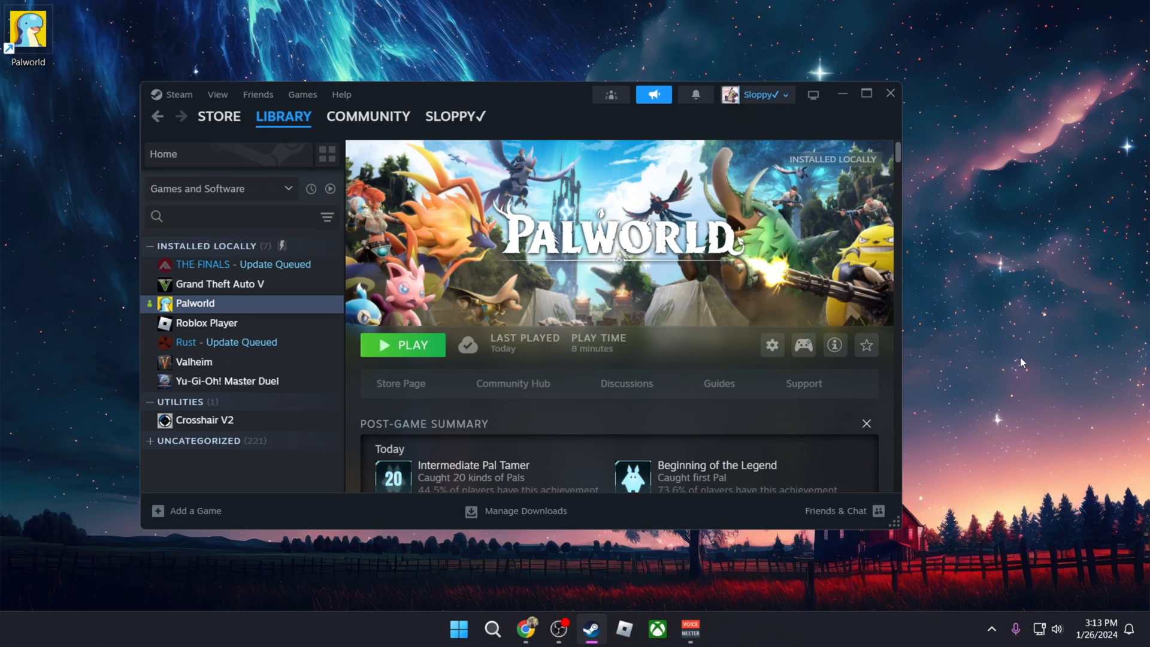
pyautogui.moveTo(675, 369)
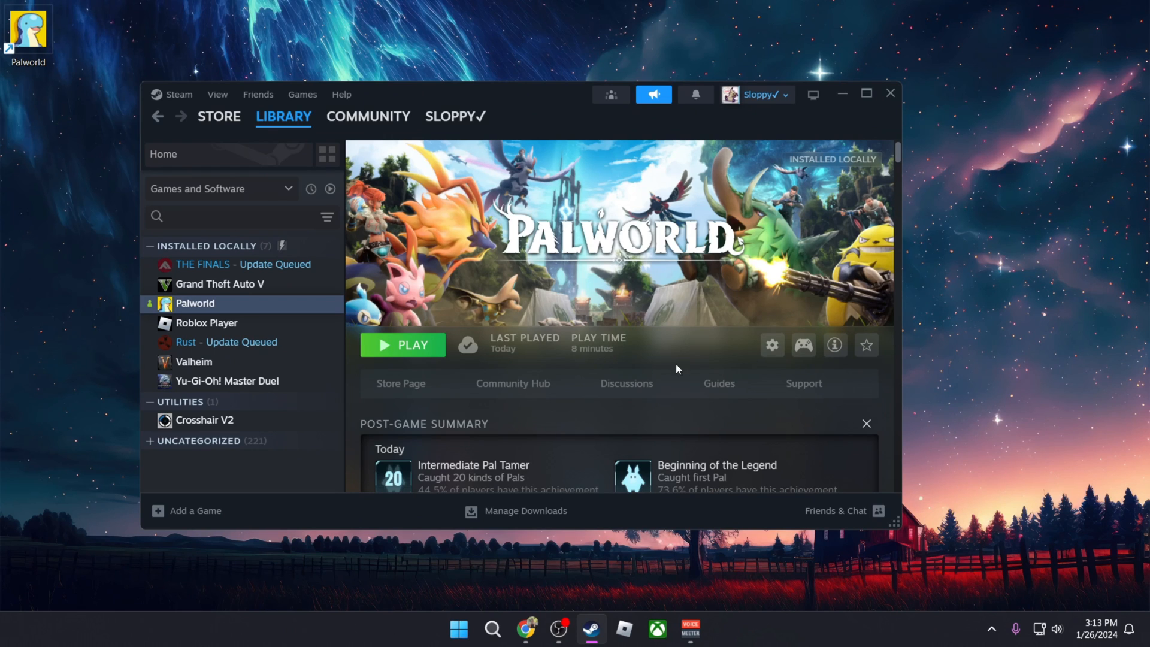
# Launch Palworld from Steam, confirm the player name Sloppy and finish character creation to start playing.
pyautogui.click(402, 345)
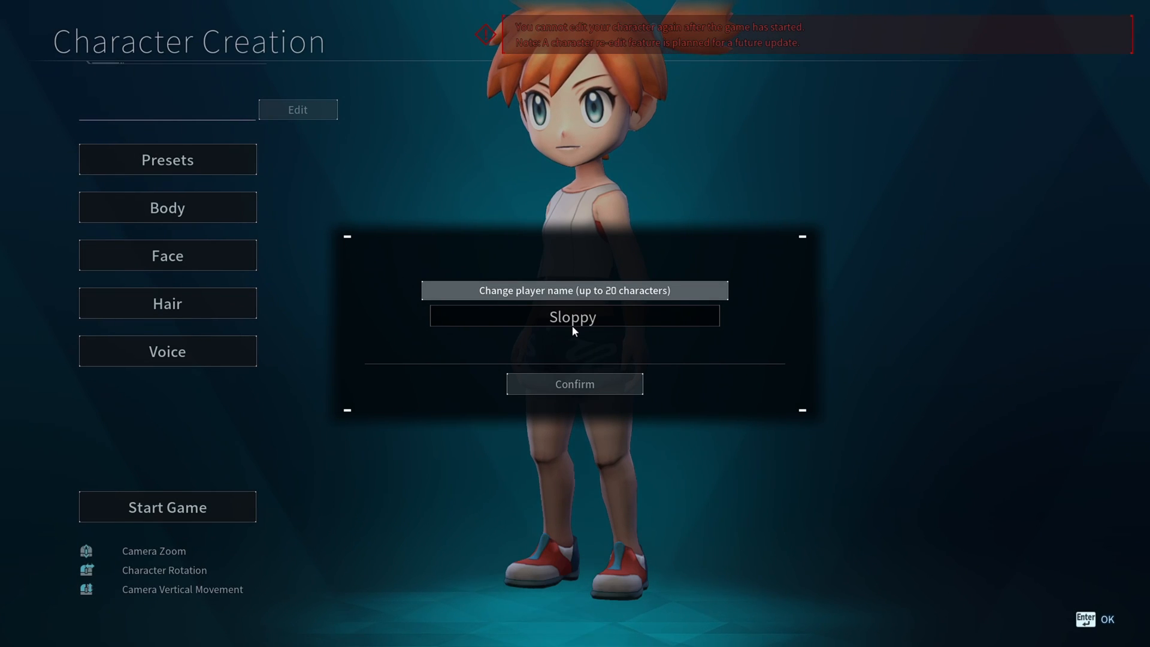
pyautogui.moveTo(524, 171)
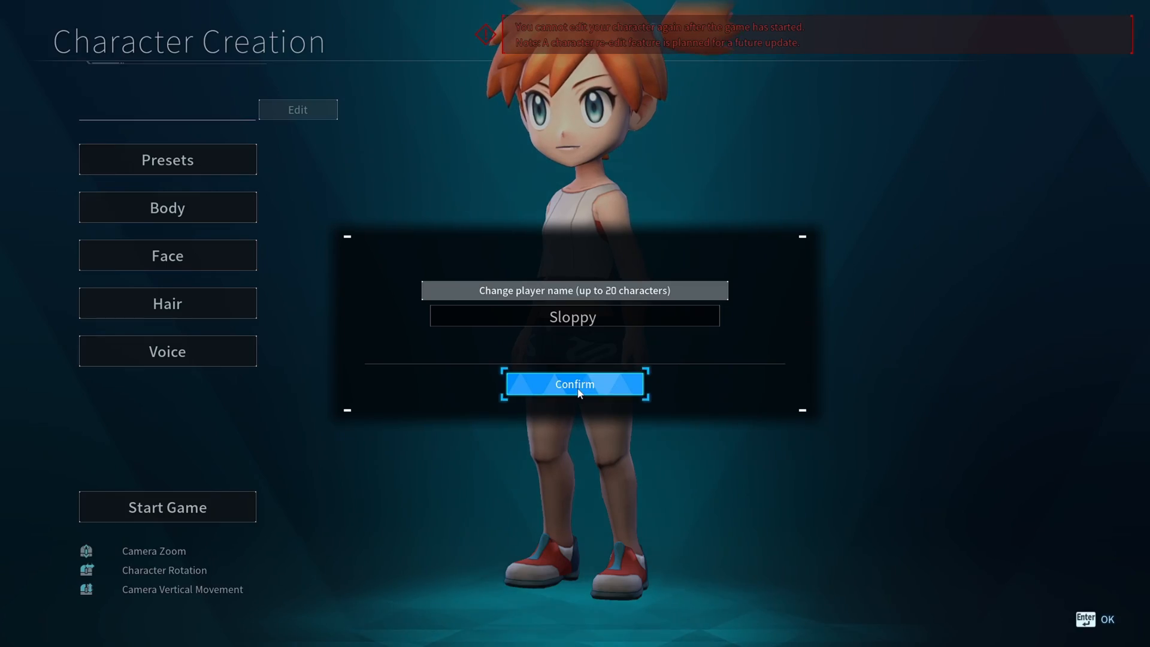
pyautogui.click(574, 384)
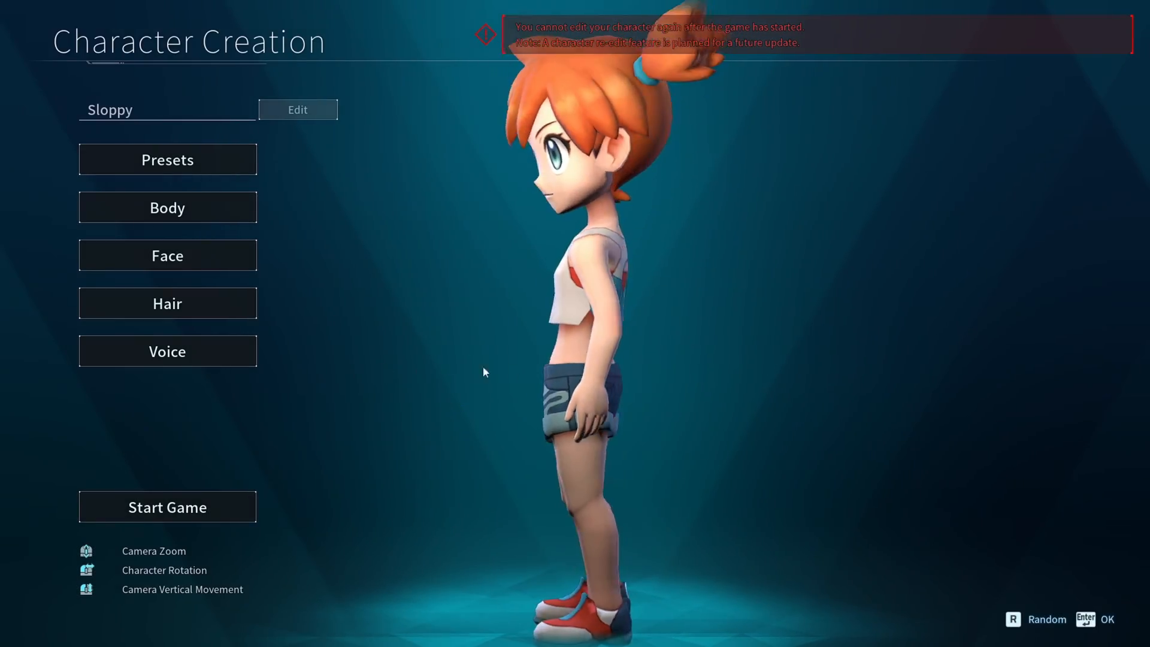
pyautogui.click(168, 507)
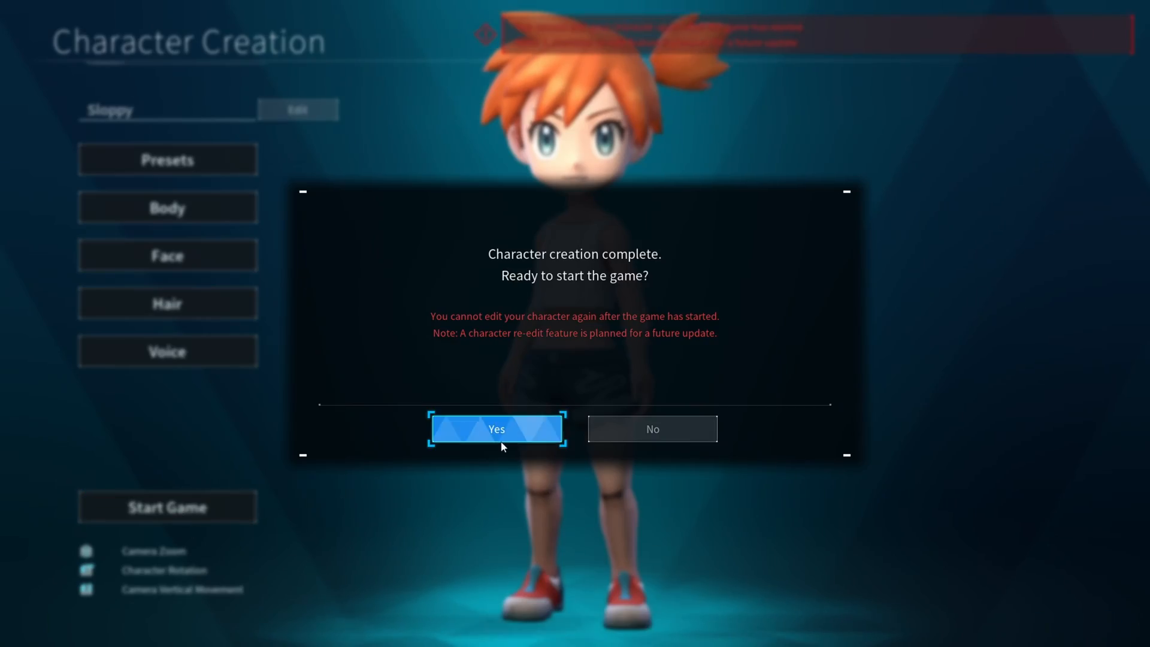
pyautogui.click(495, 428)
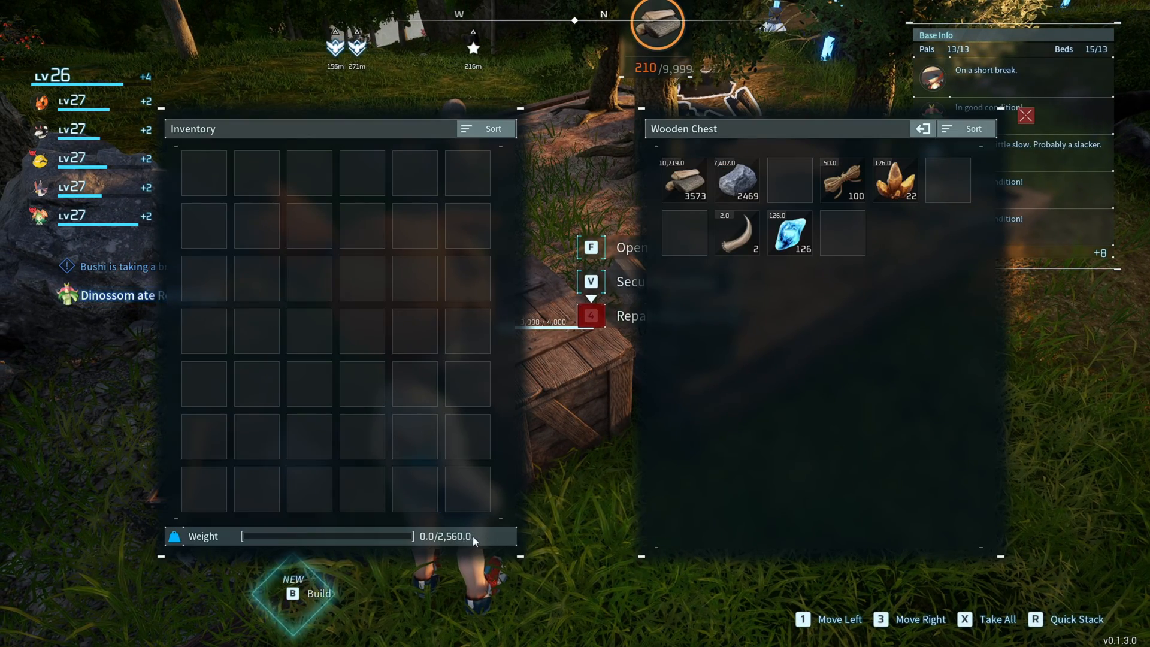
# Move the 2,469 stone stack from the wooden chest into the inventory, weight reading 7,407 of 2,560.
pyautogui.click(734, 179)
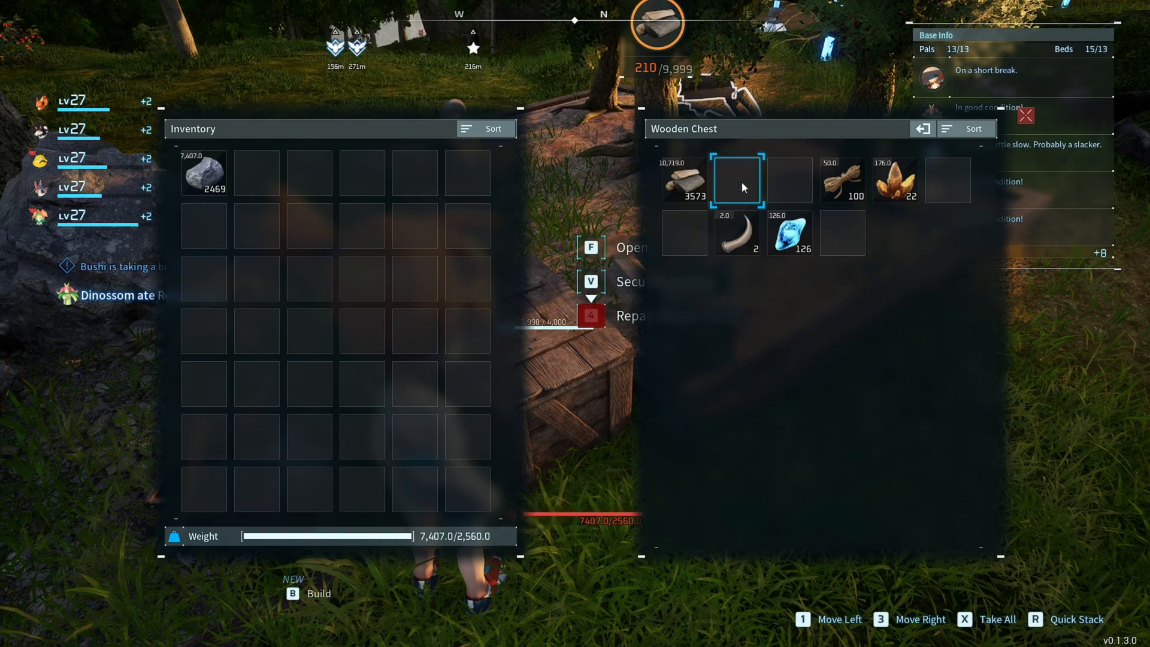
pyautogui.moveTo(203, 174)
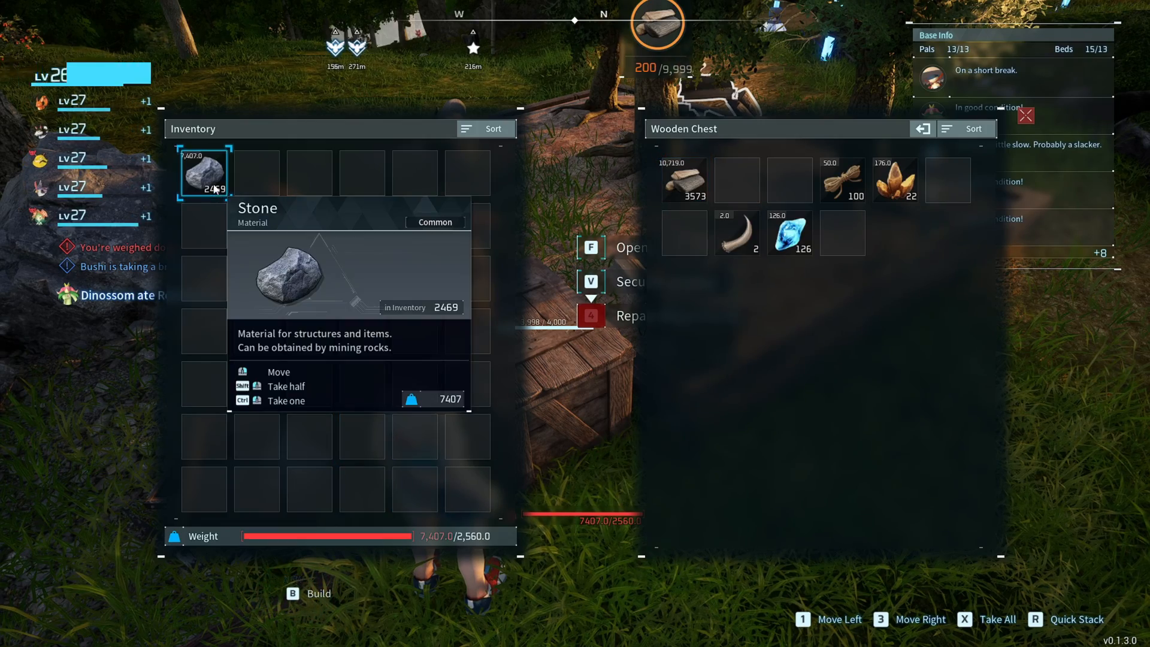